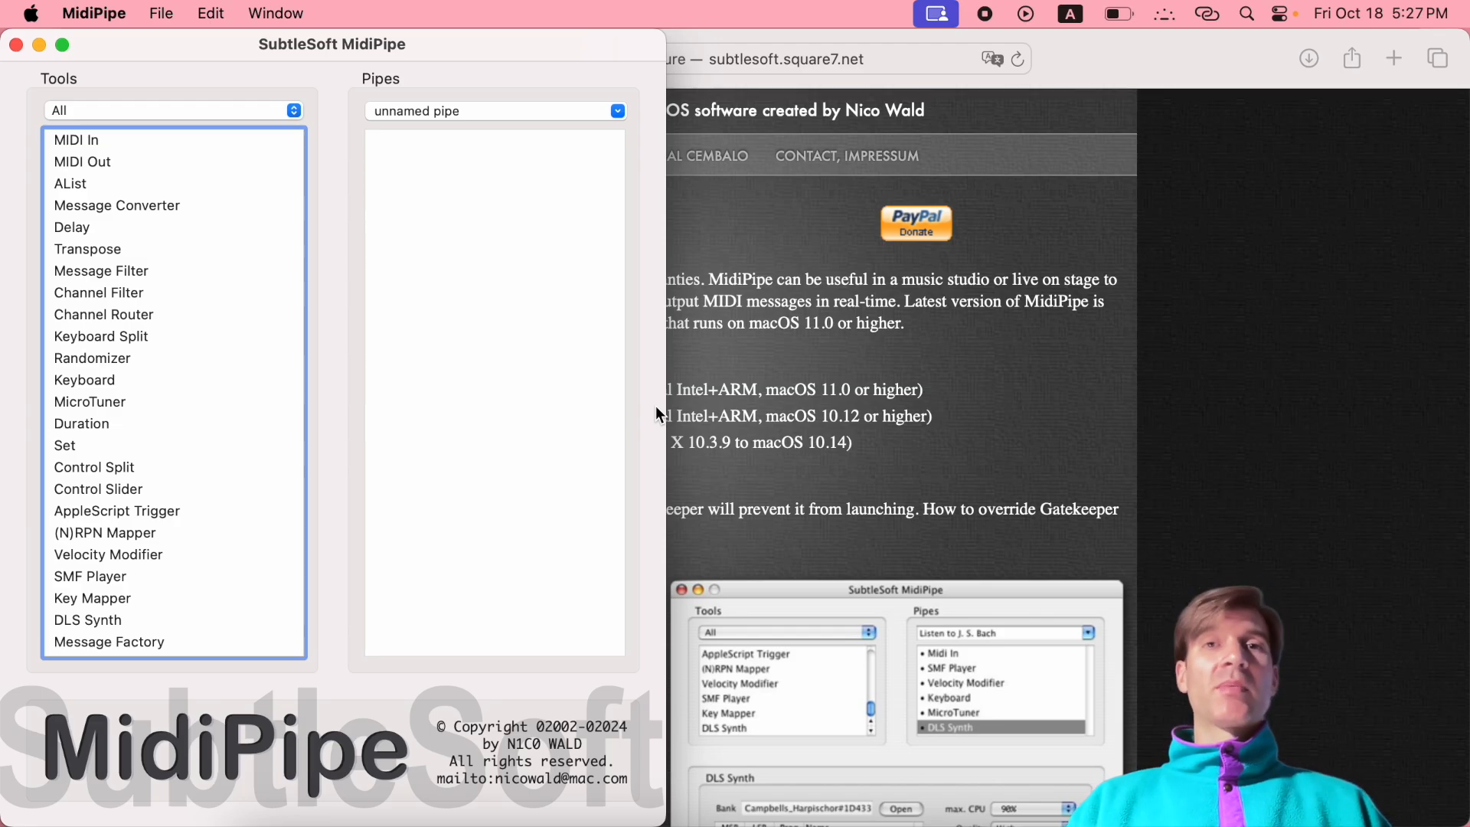
mouse_move(529, 309)
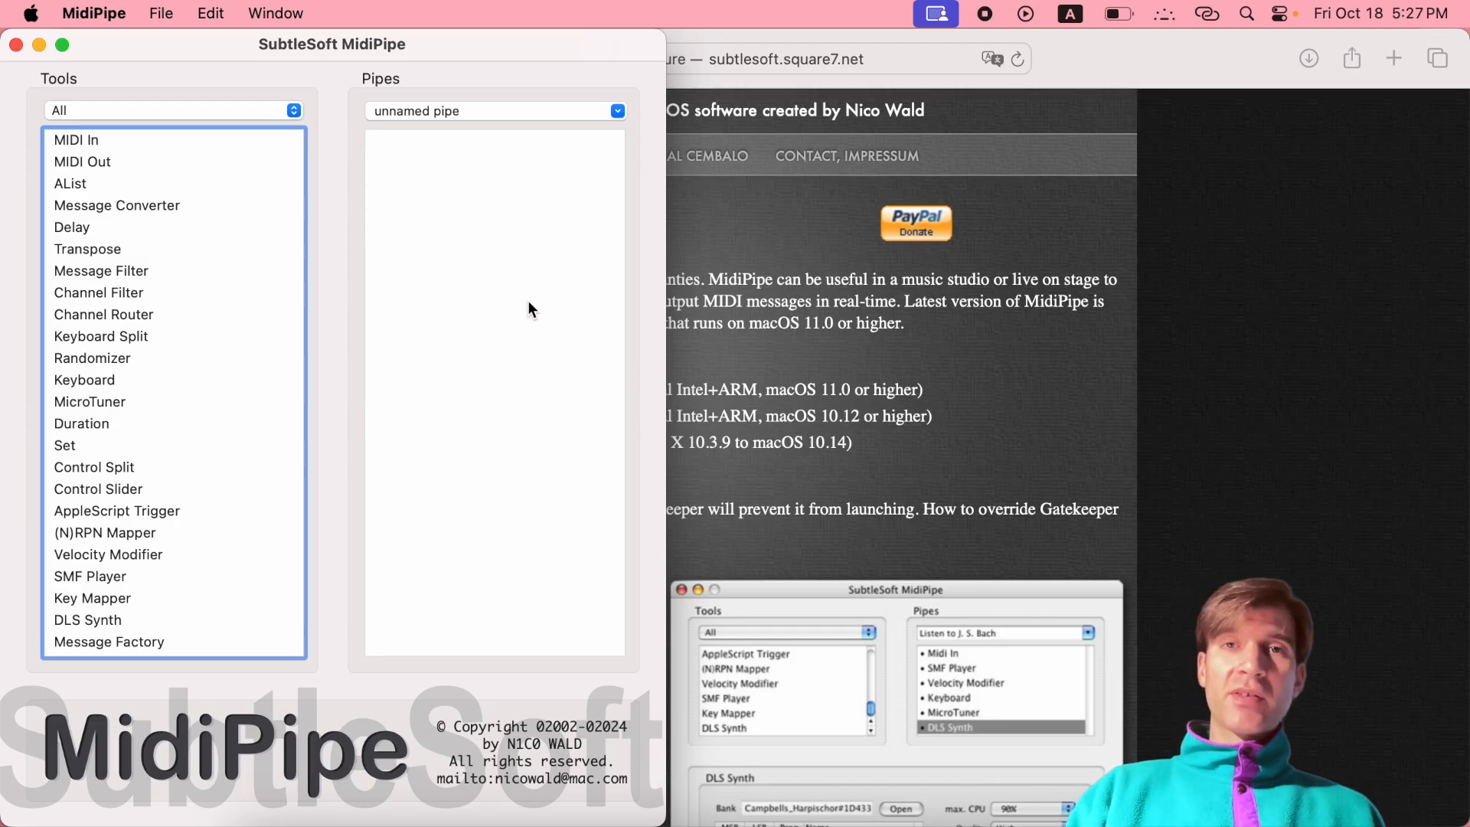
mouse_move(86, 450)
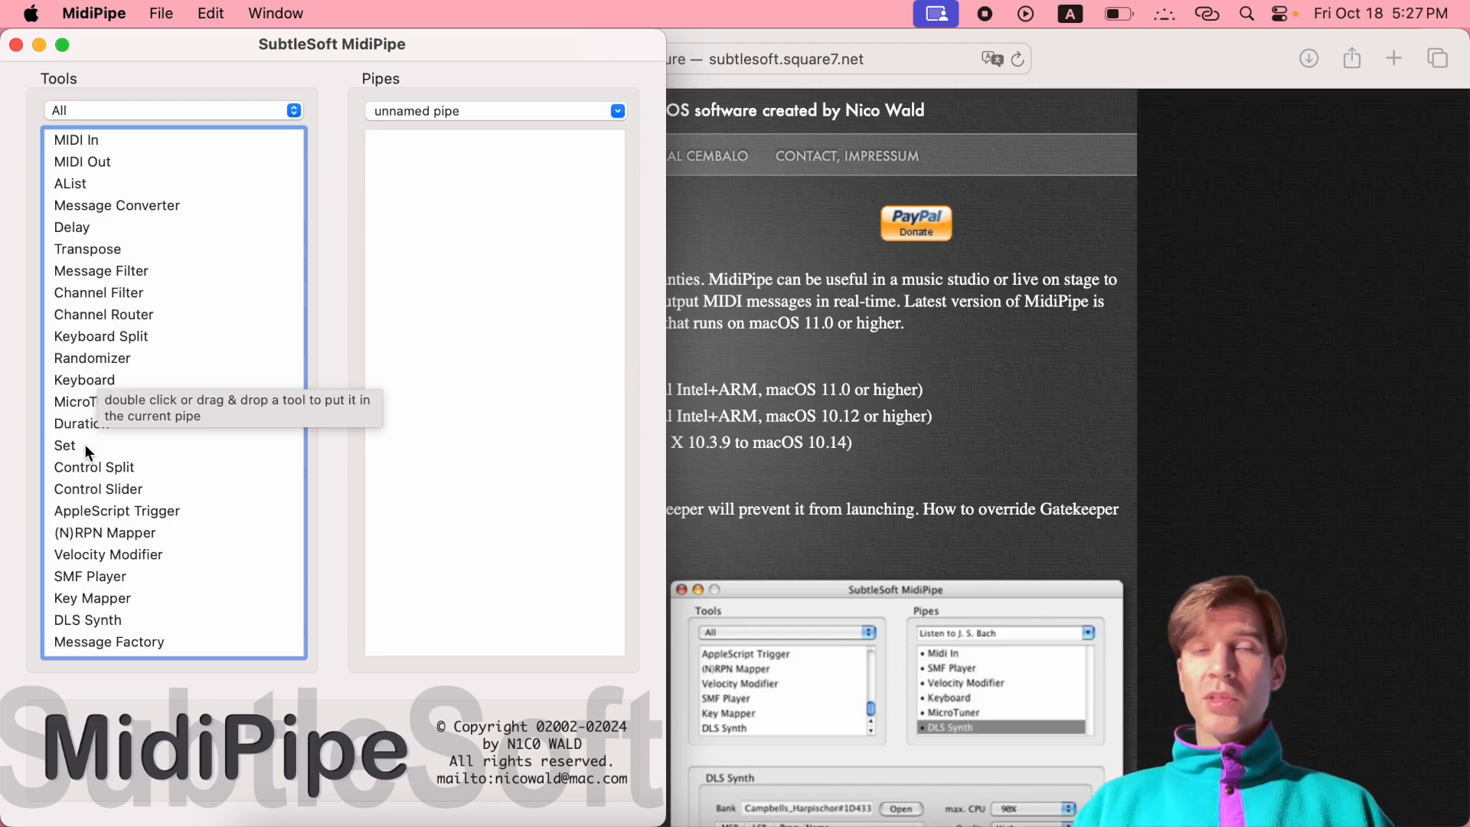
mouse_move(169, 225)
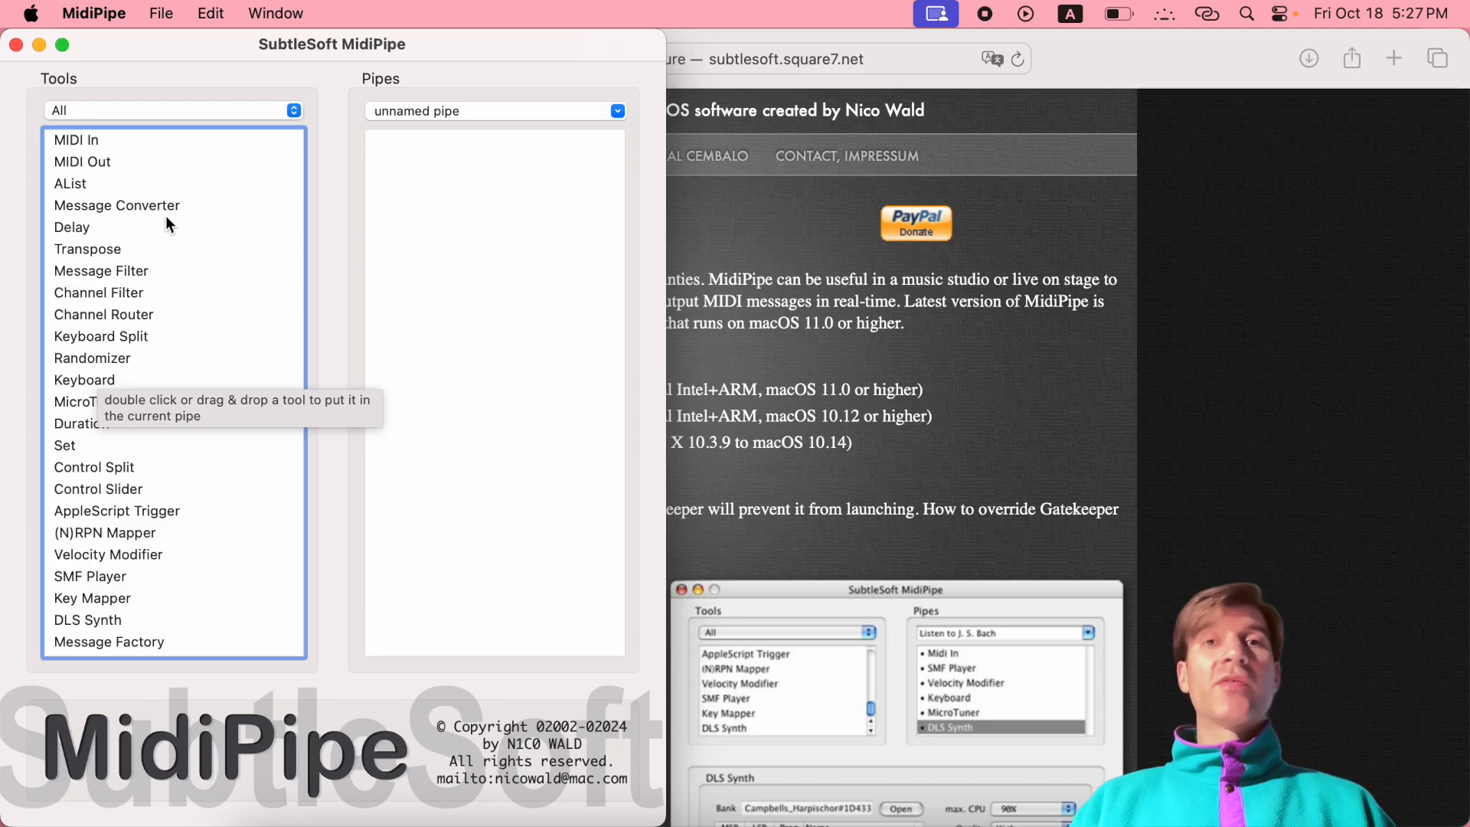
mouse_move(147, 152)
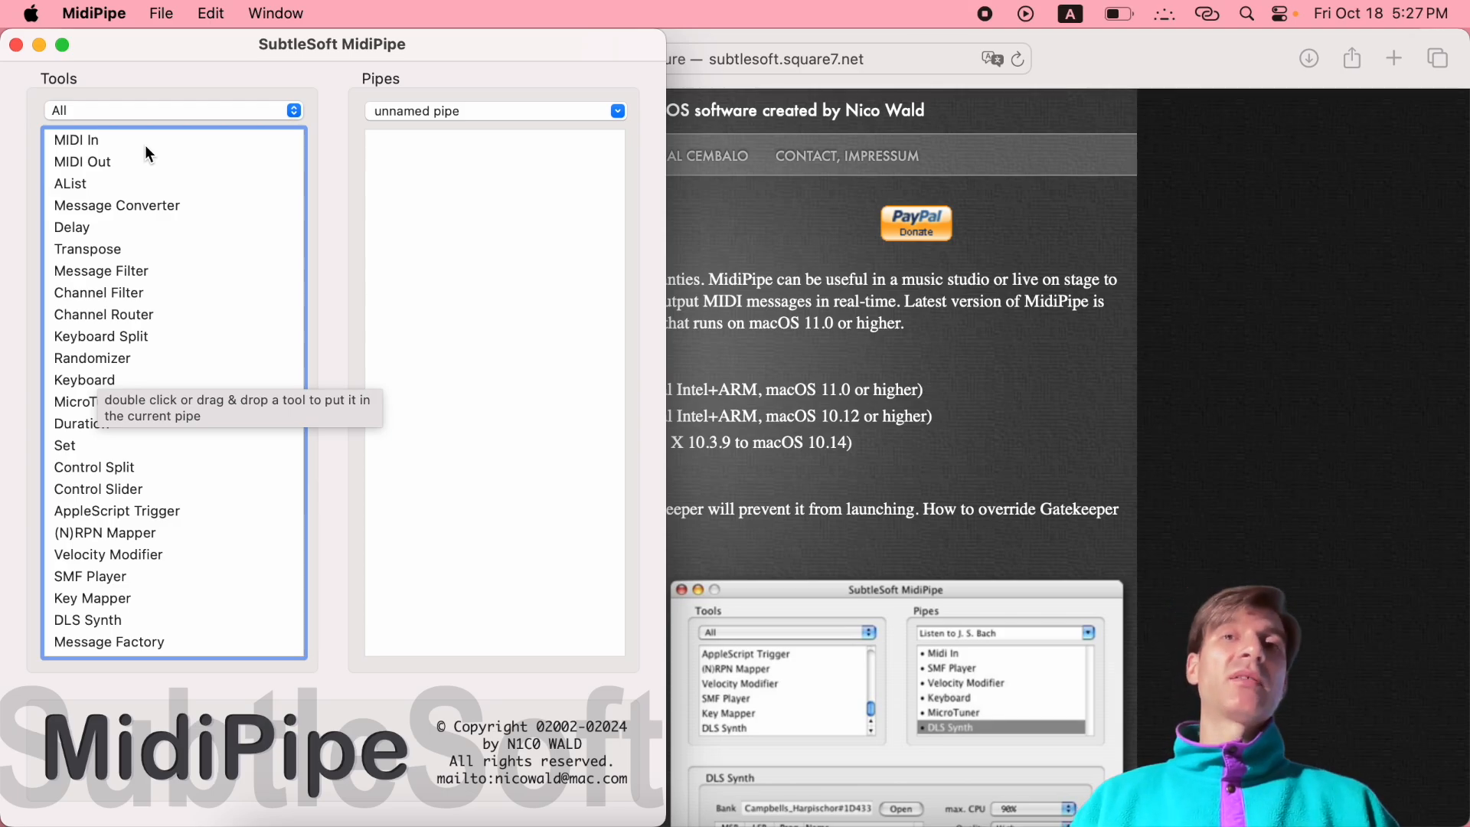
mouse_move(112, 279)
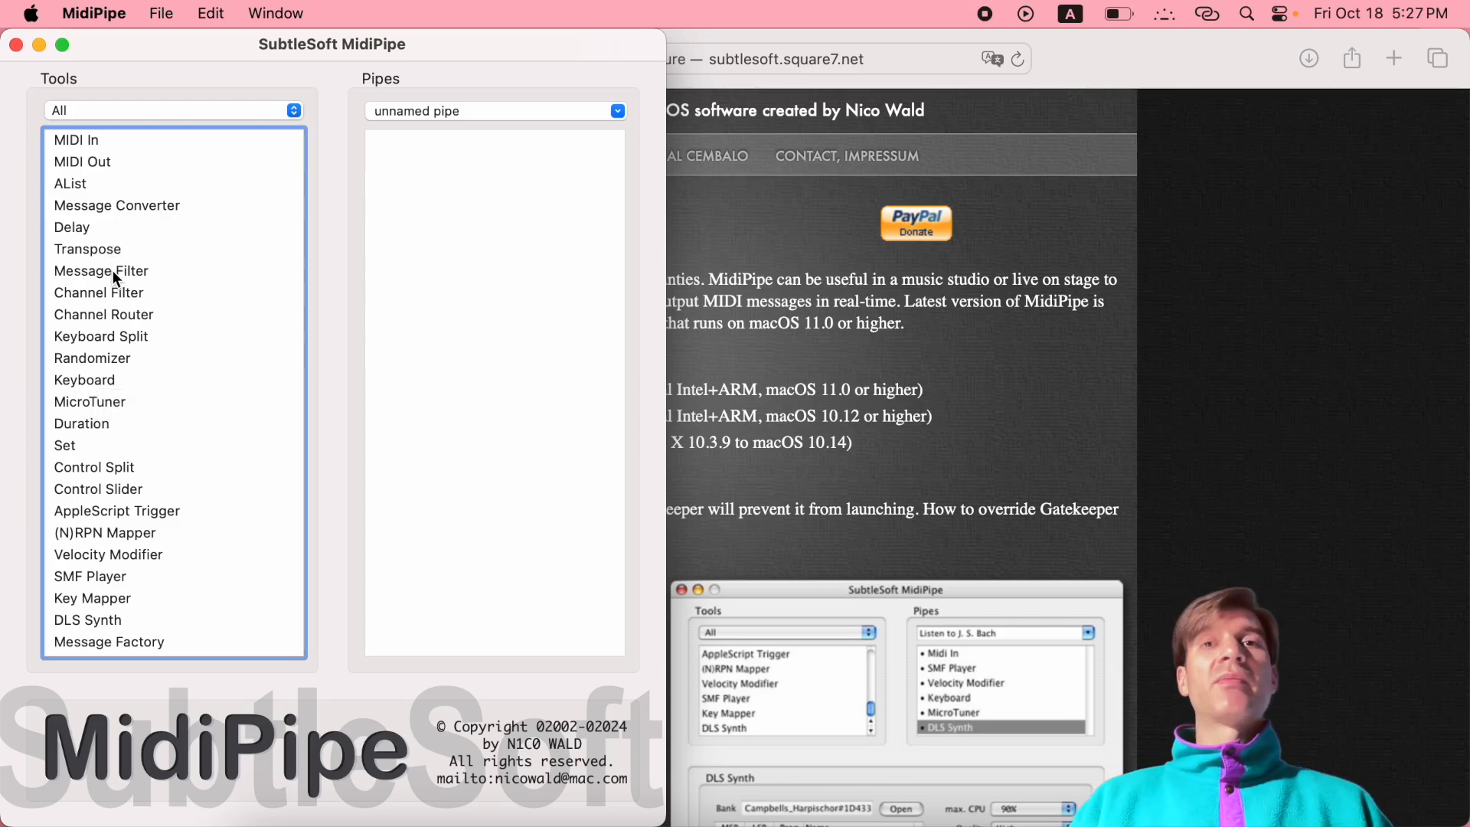
mouse_move(145, 369)
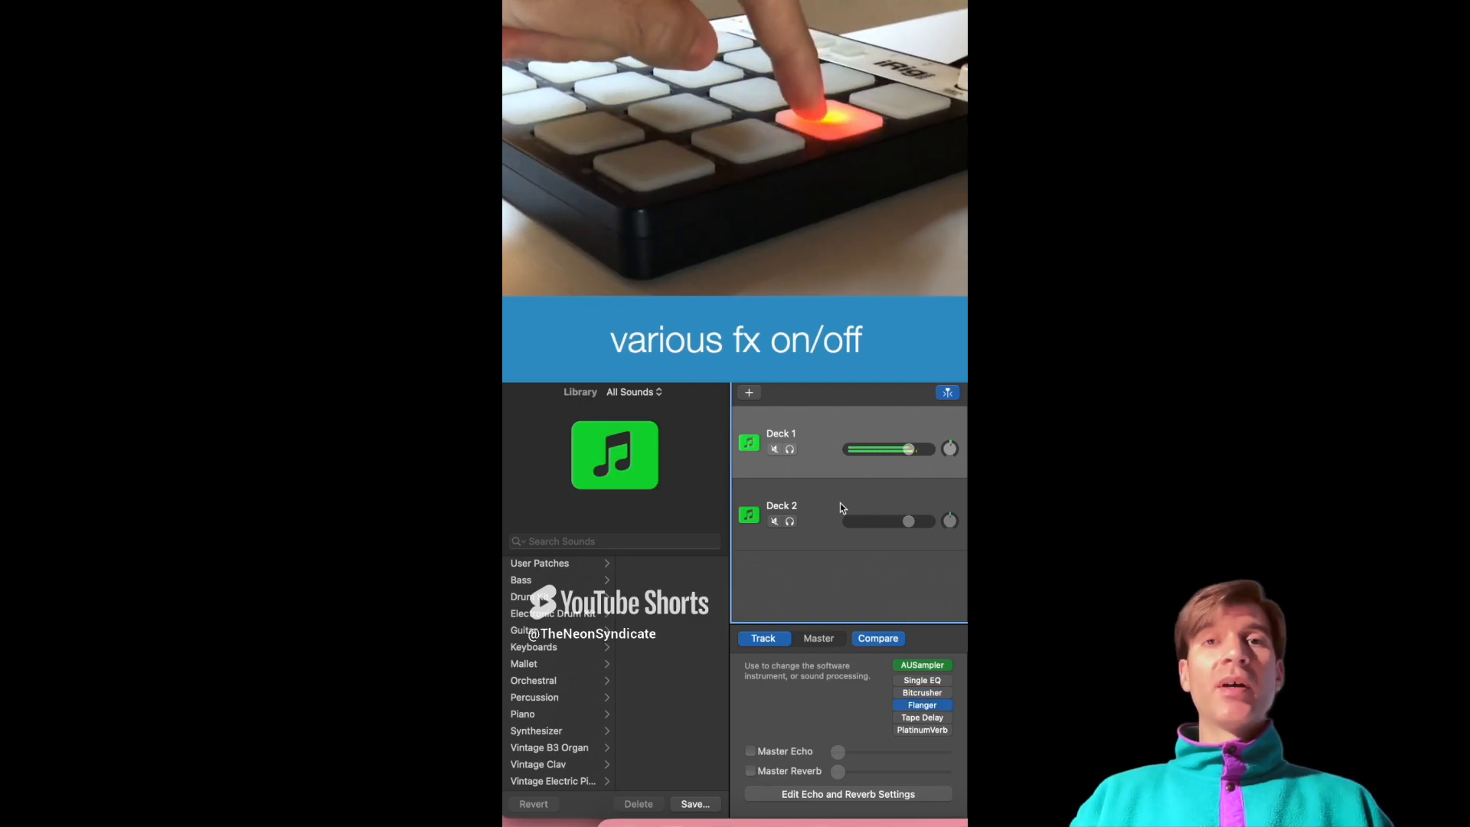
Add Message Converter to the unnamed pipe, then remove it so the pipe is empty again.
left_click(921, 729)
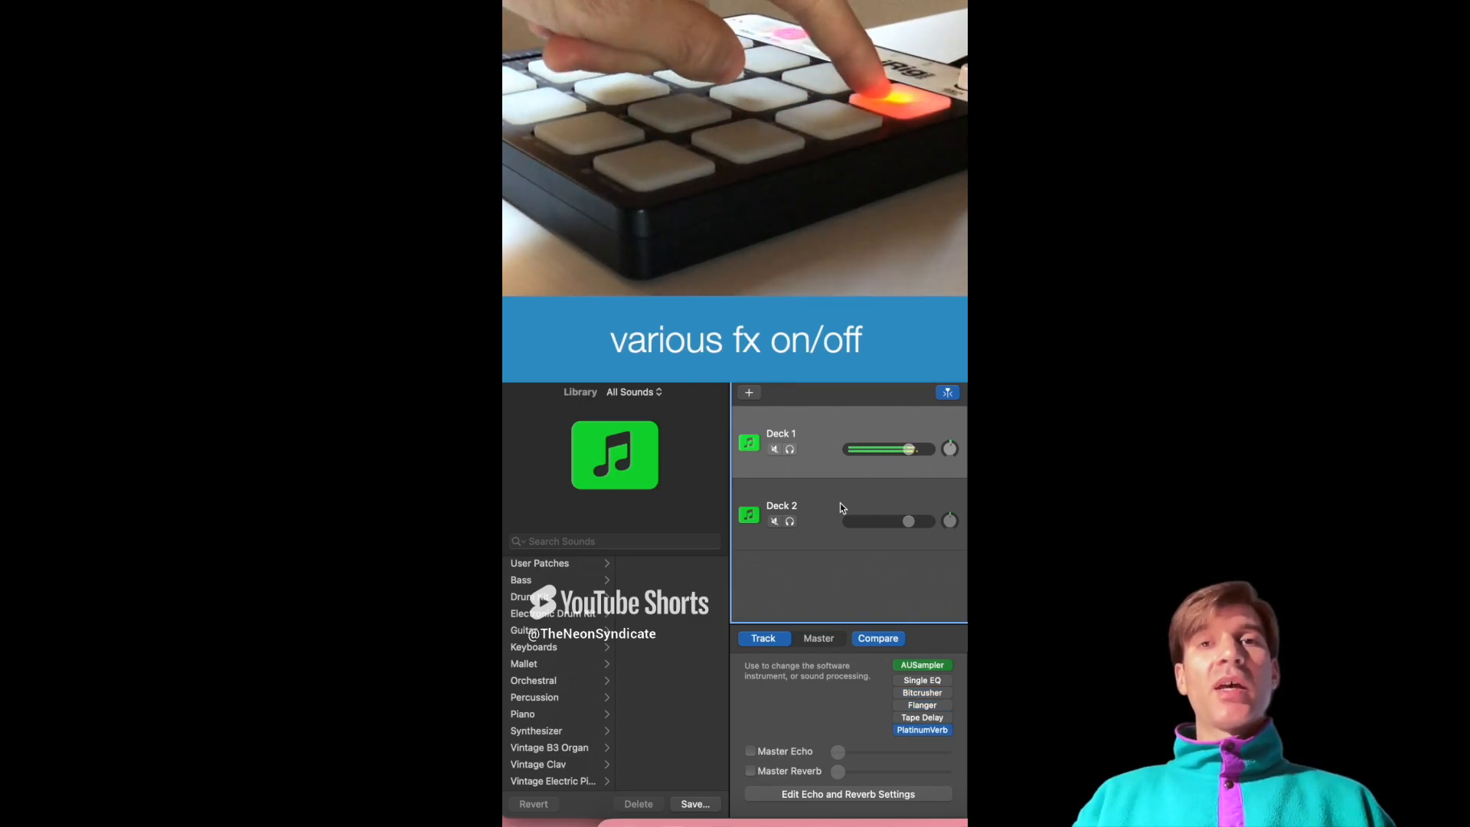
left_click(920, 717)
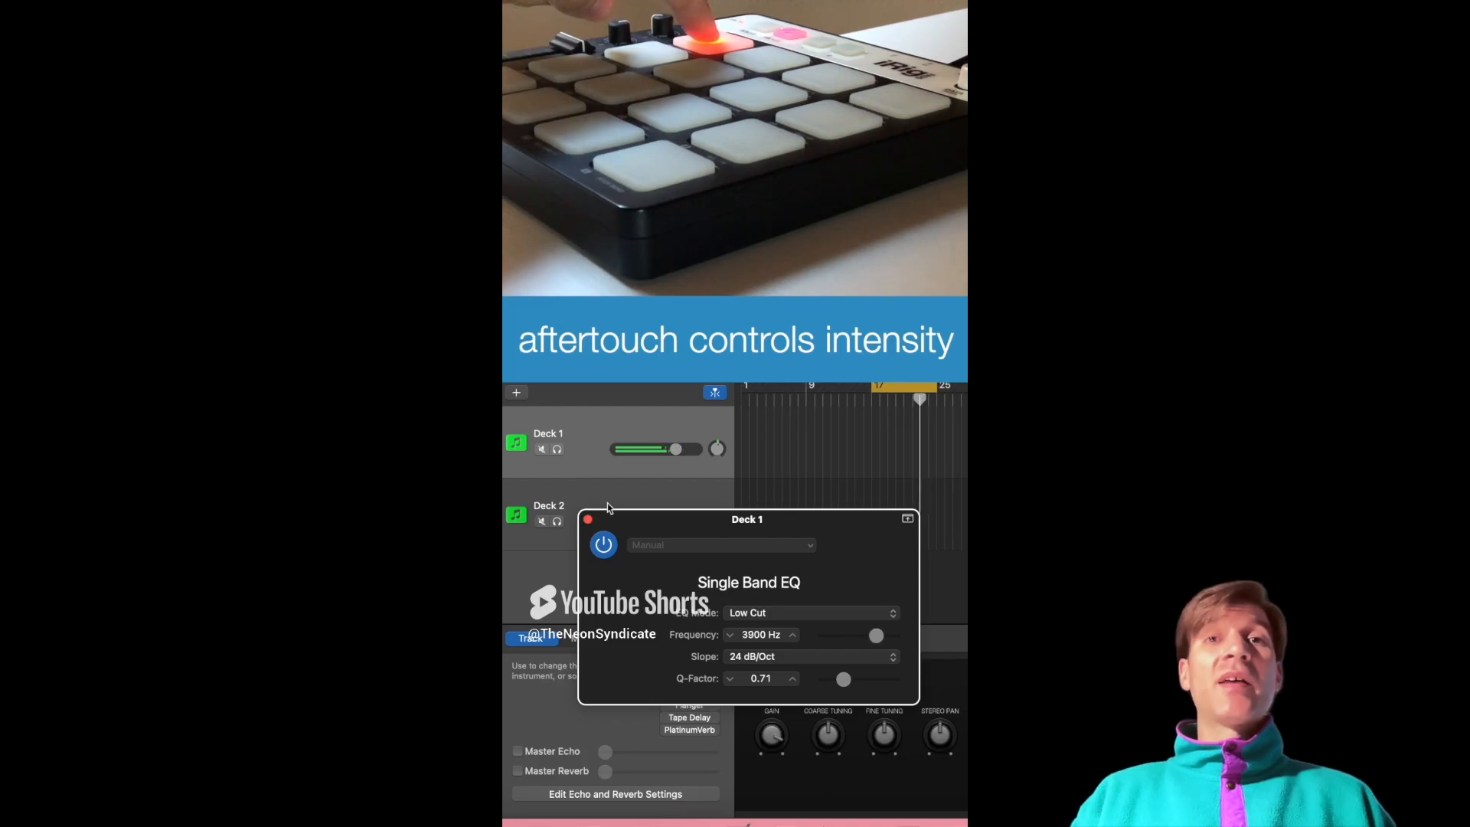
left_click(588, 519)
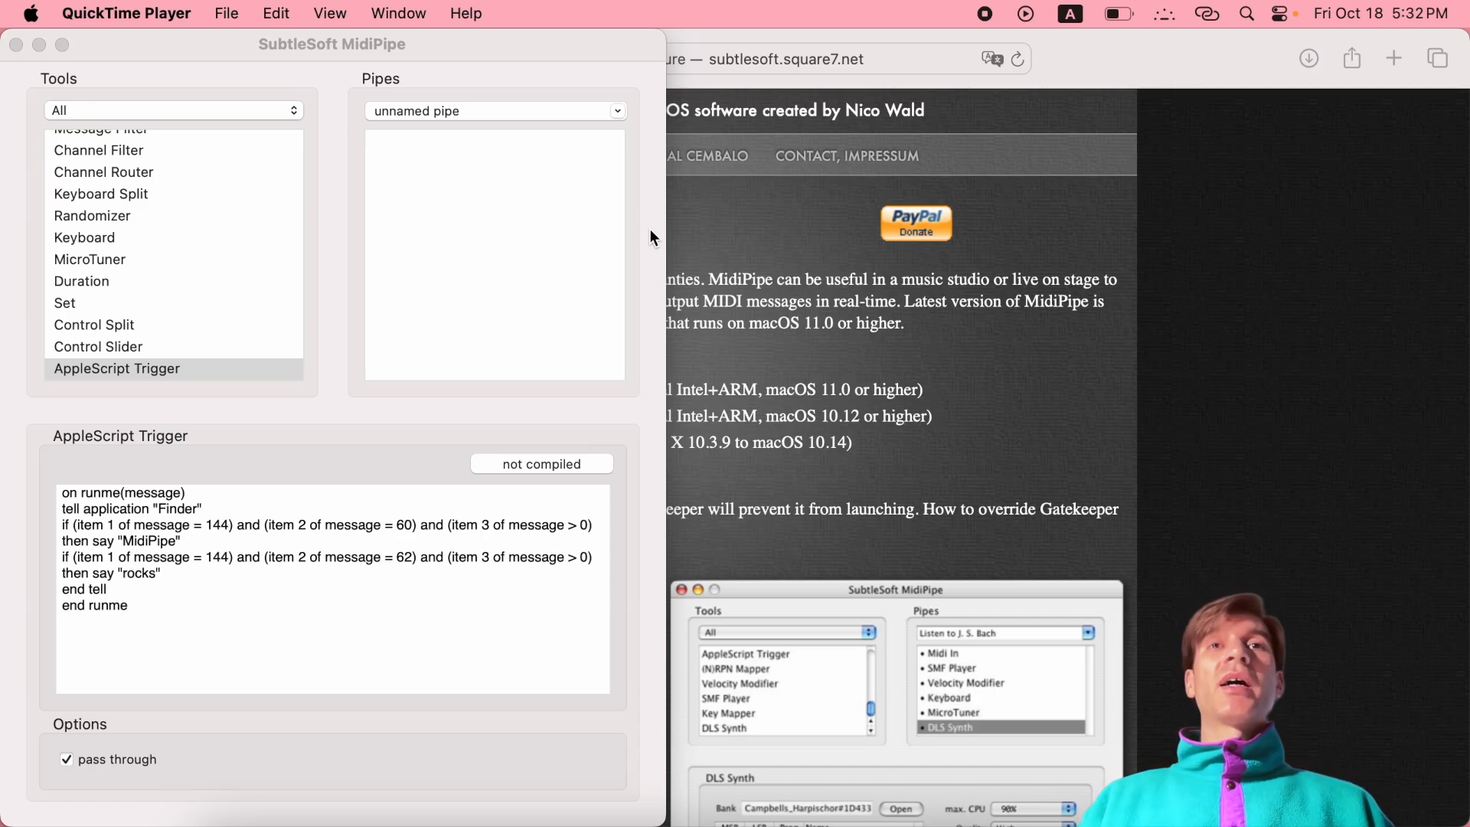
scroll("up", 3)
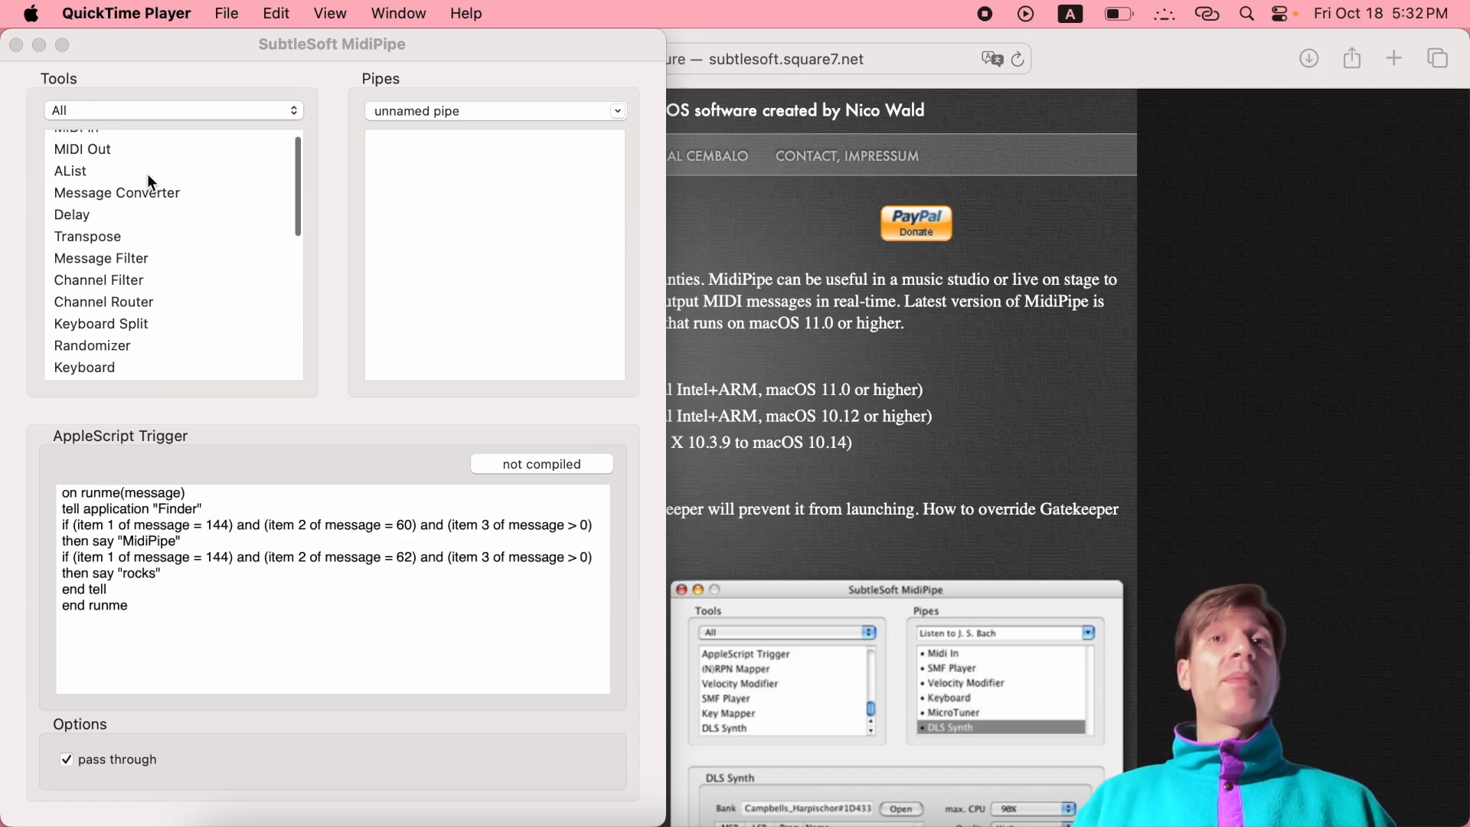
scroll("up", 3)
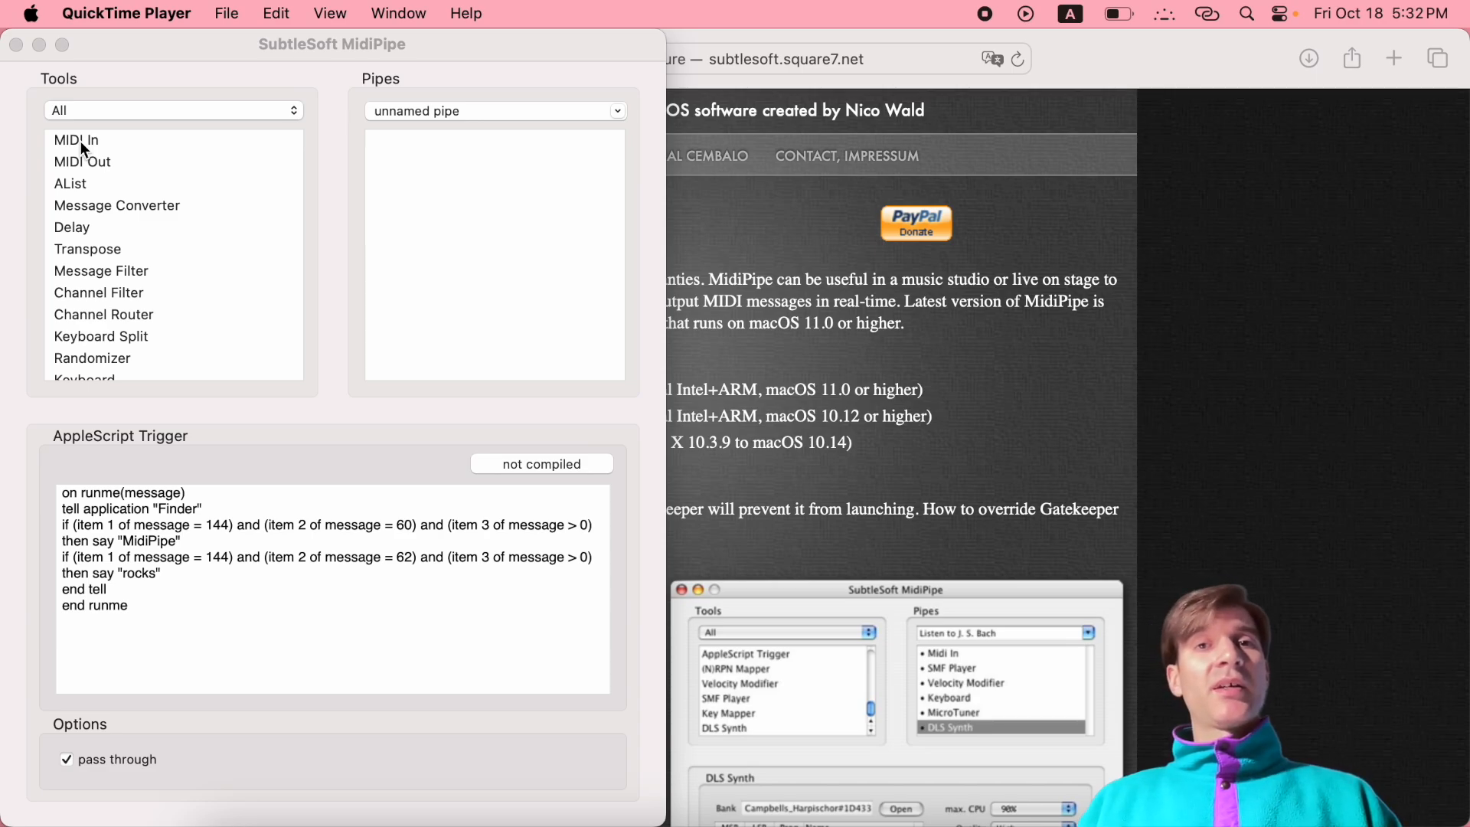
mouse_move(462, 106)
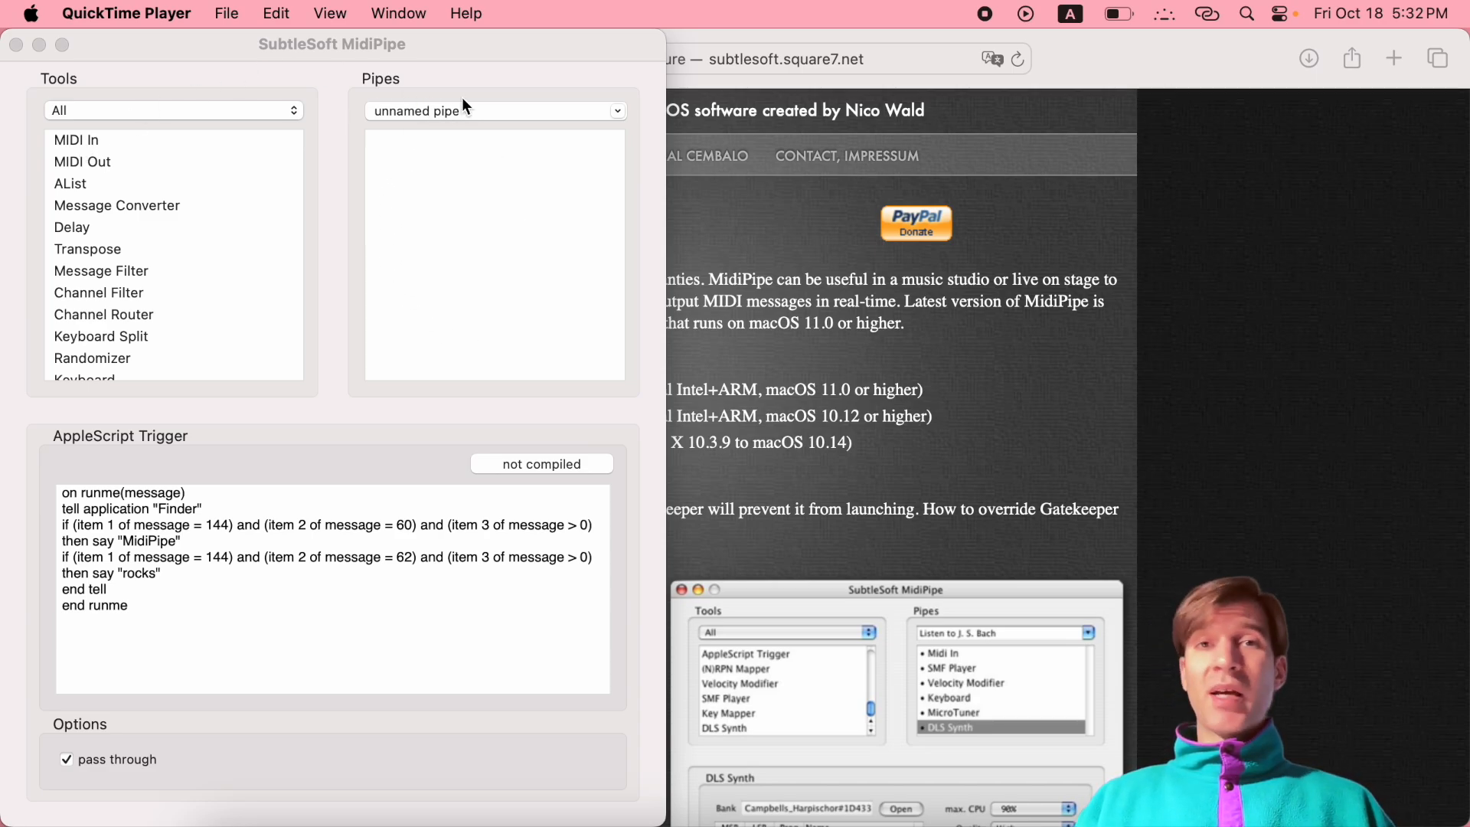
mouse_move(392, 199)
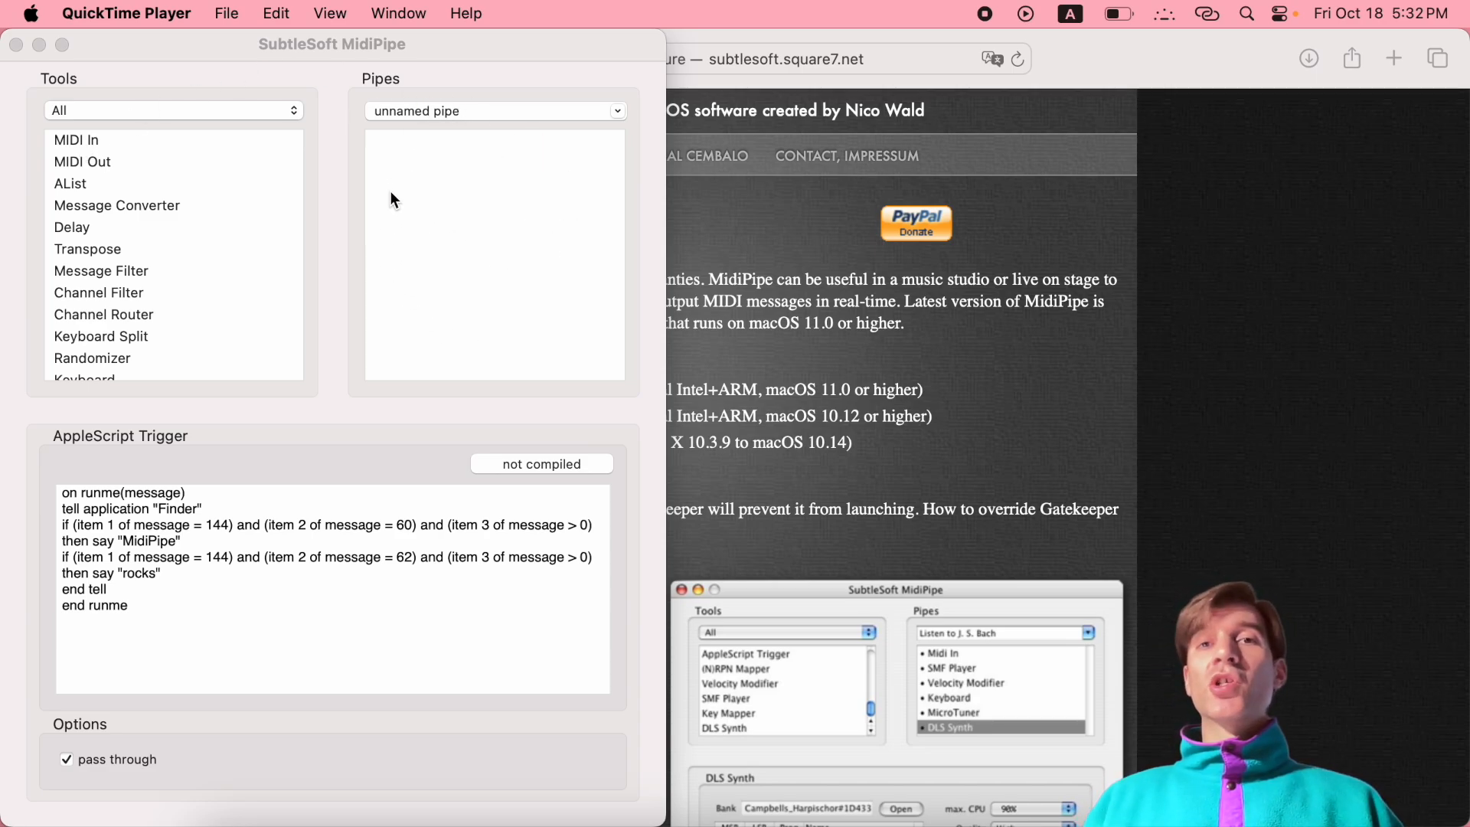
left_click_drag(116, 205, 401, 199)
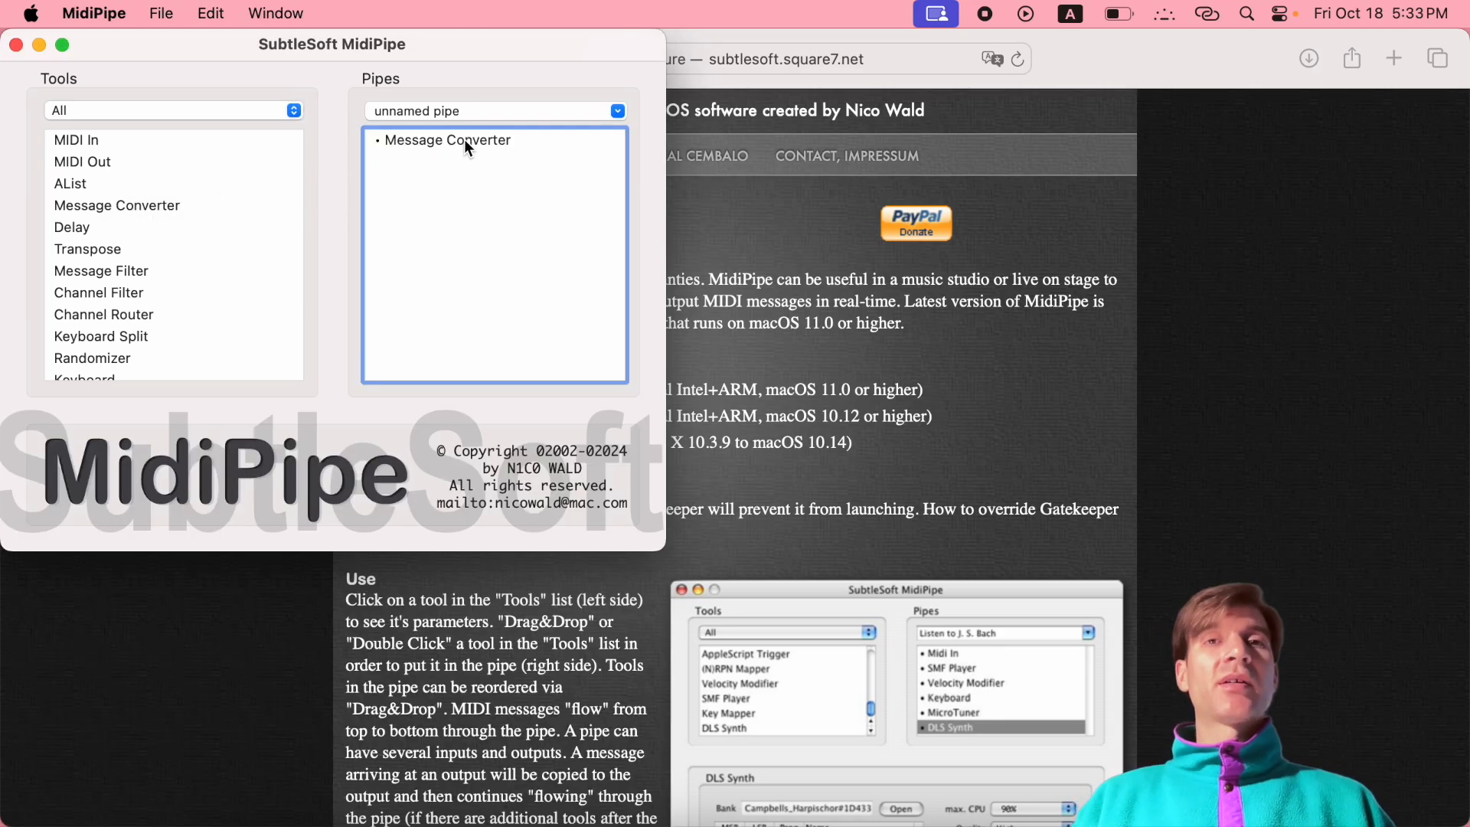
left_click(449, 140)
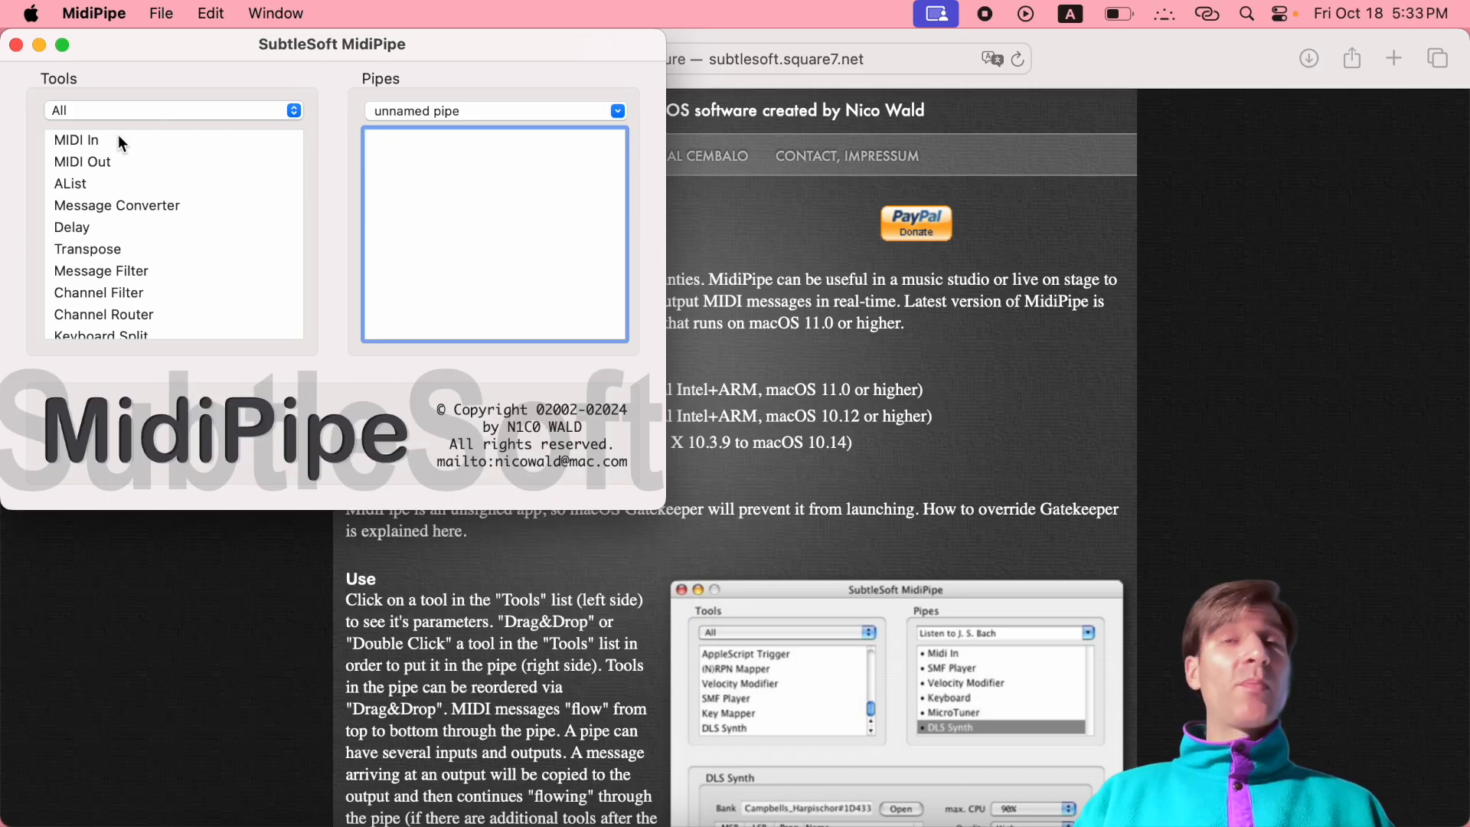
mouse_move(92, 142)
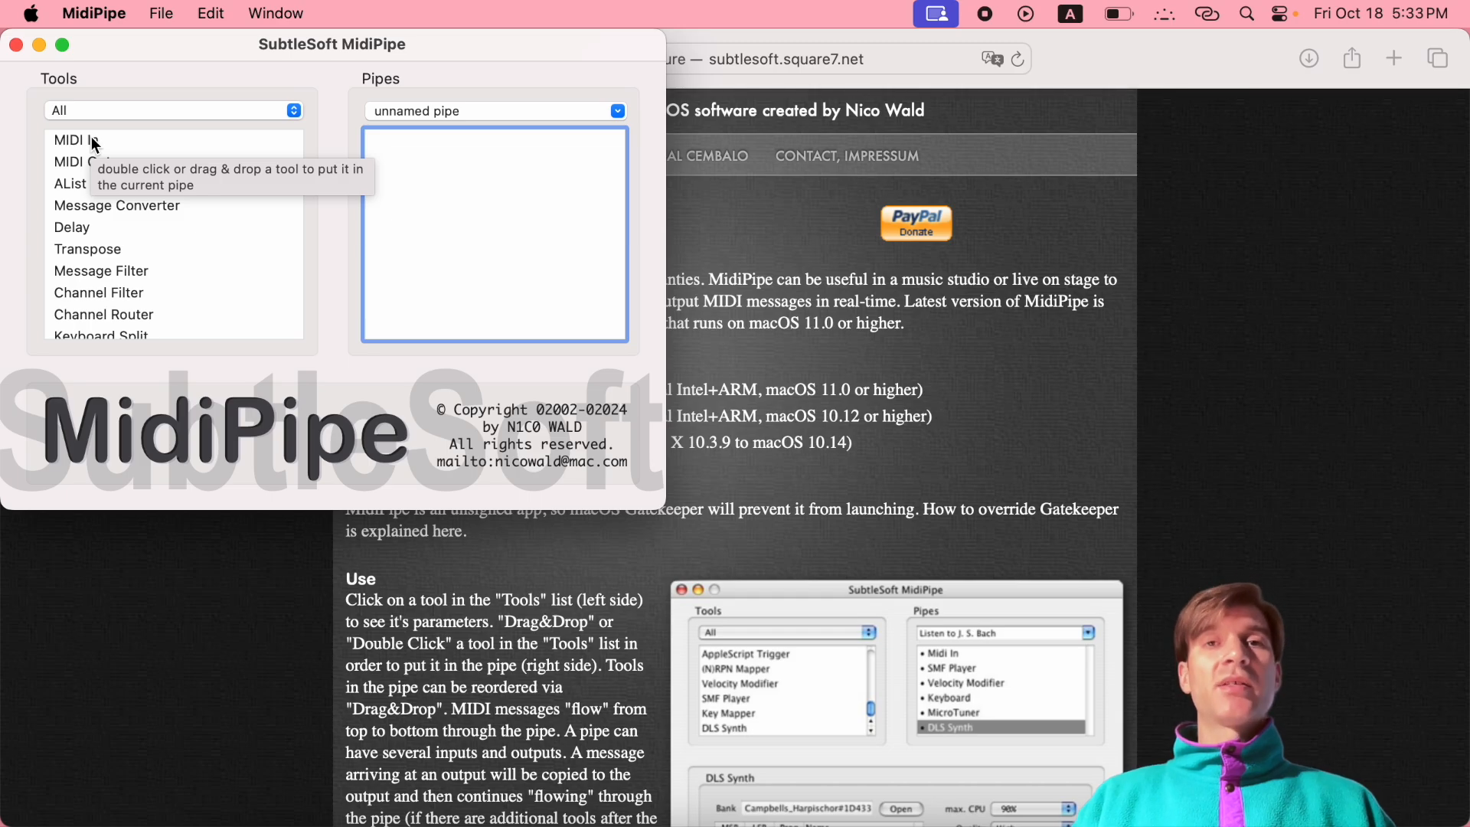
double_click(75, 140)
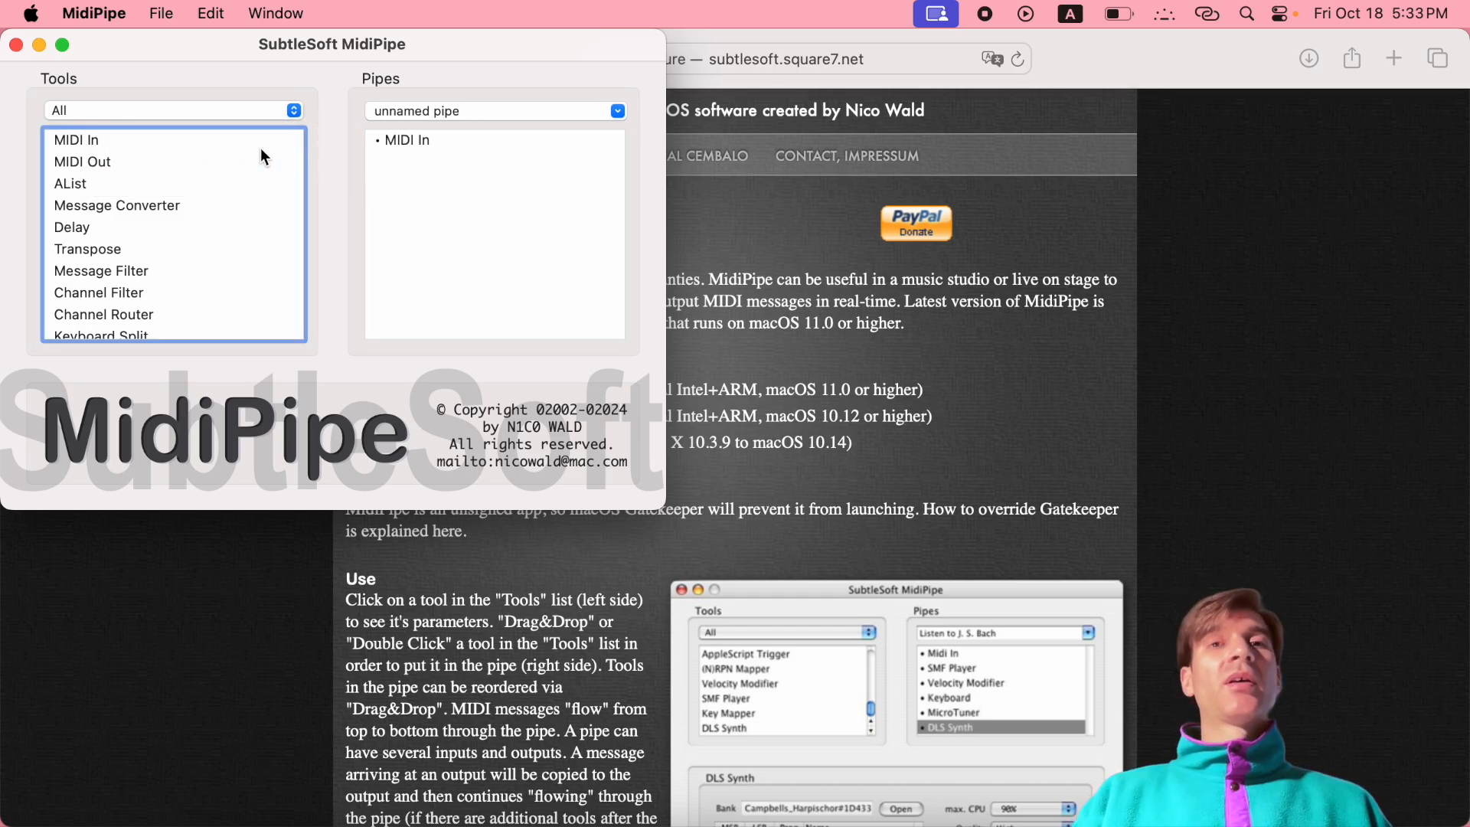
double_click(83, 161)
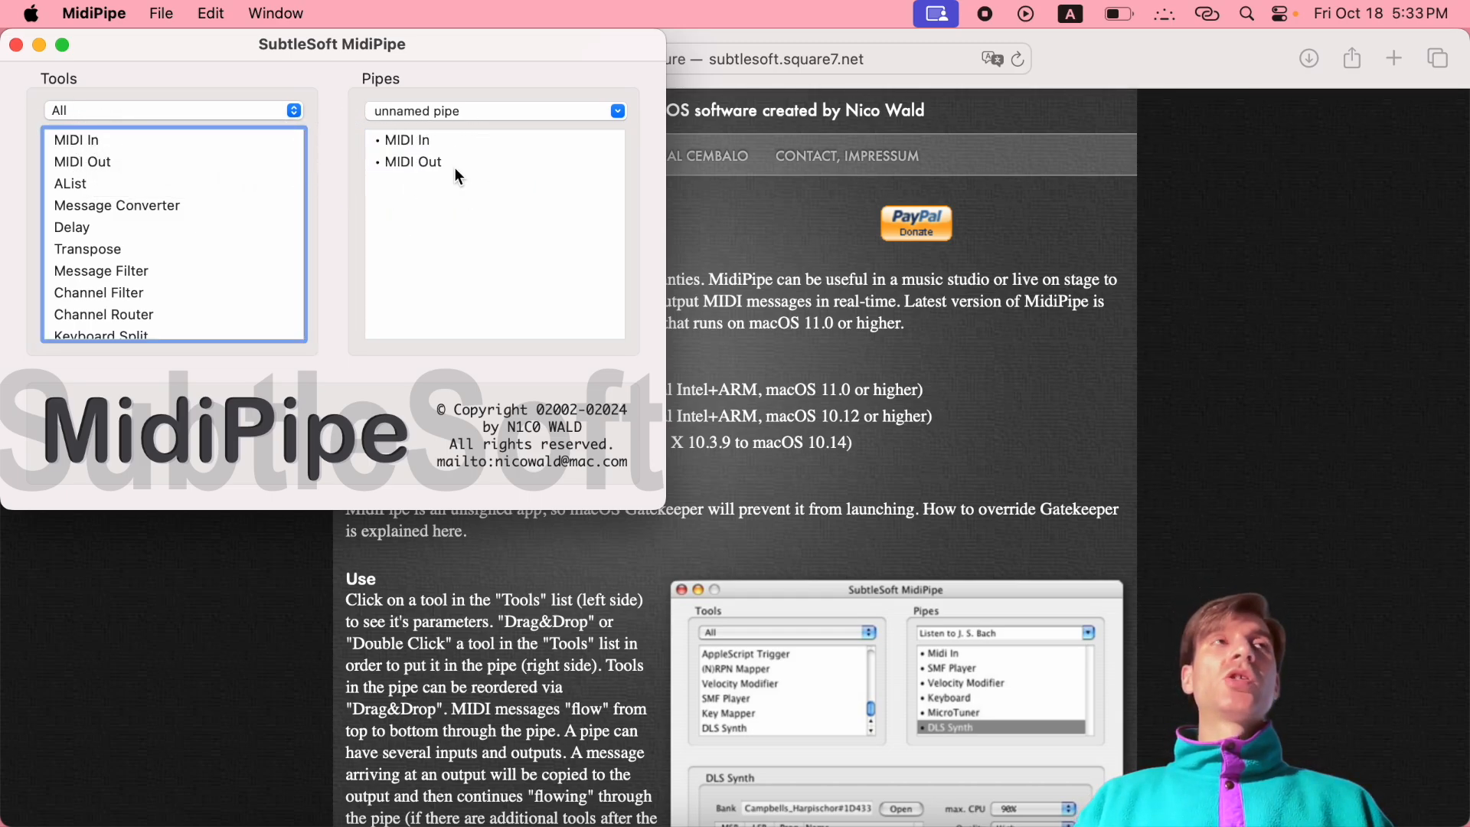
left_click(412, 160)
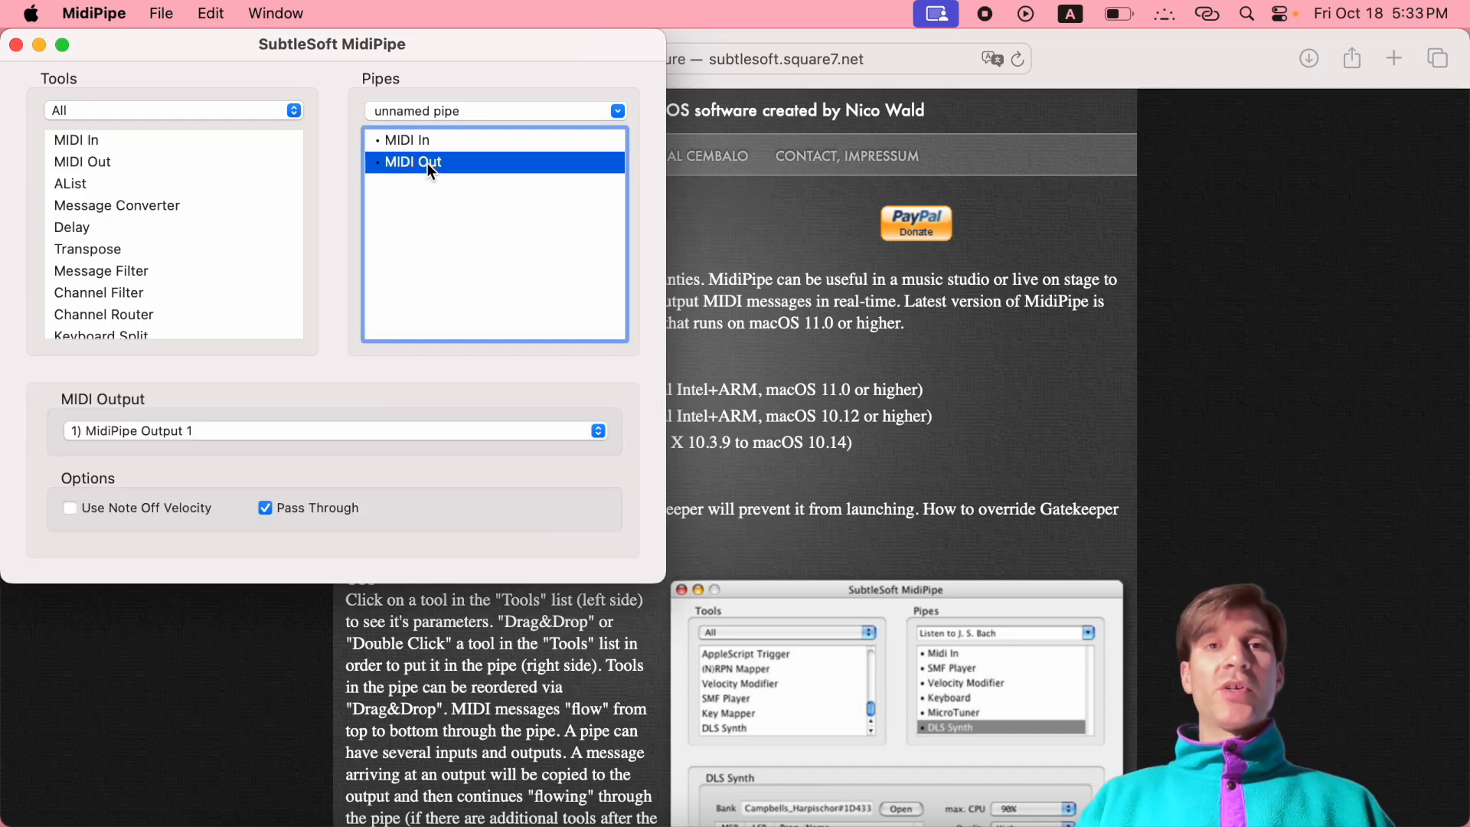
mouse_move(292, 431)
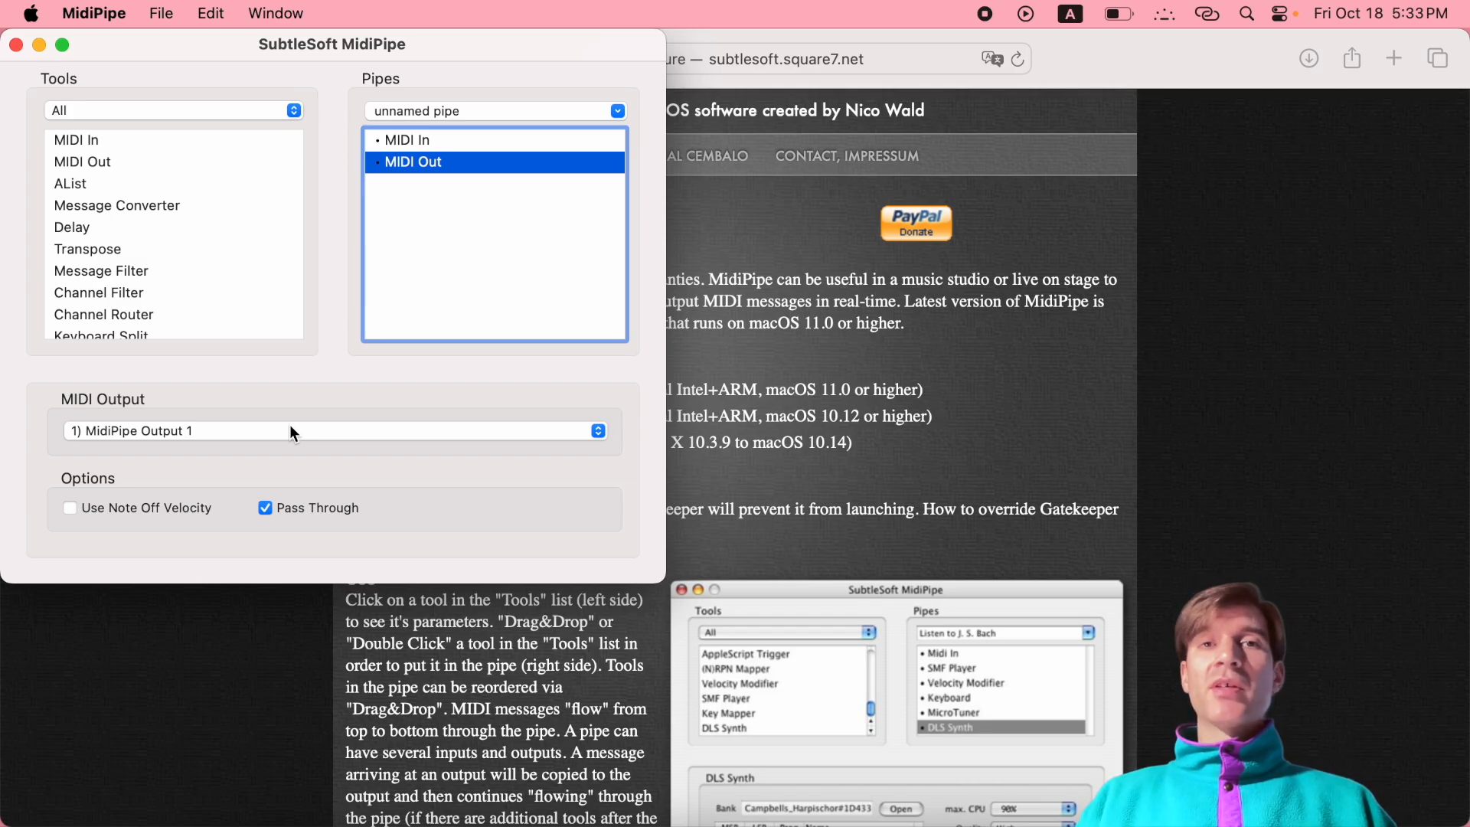
mouse_move(203, 439)
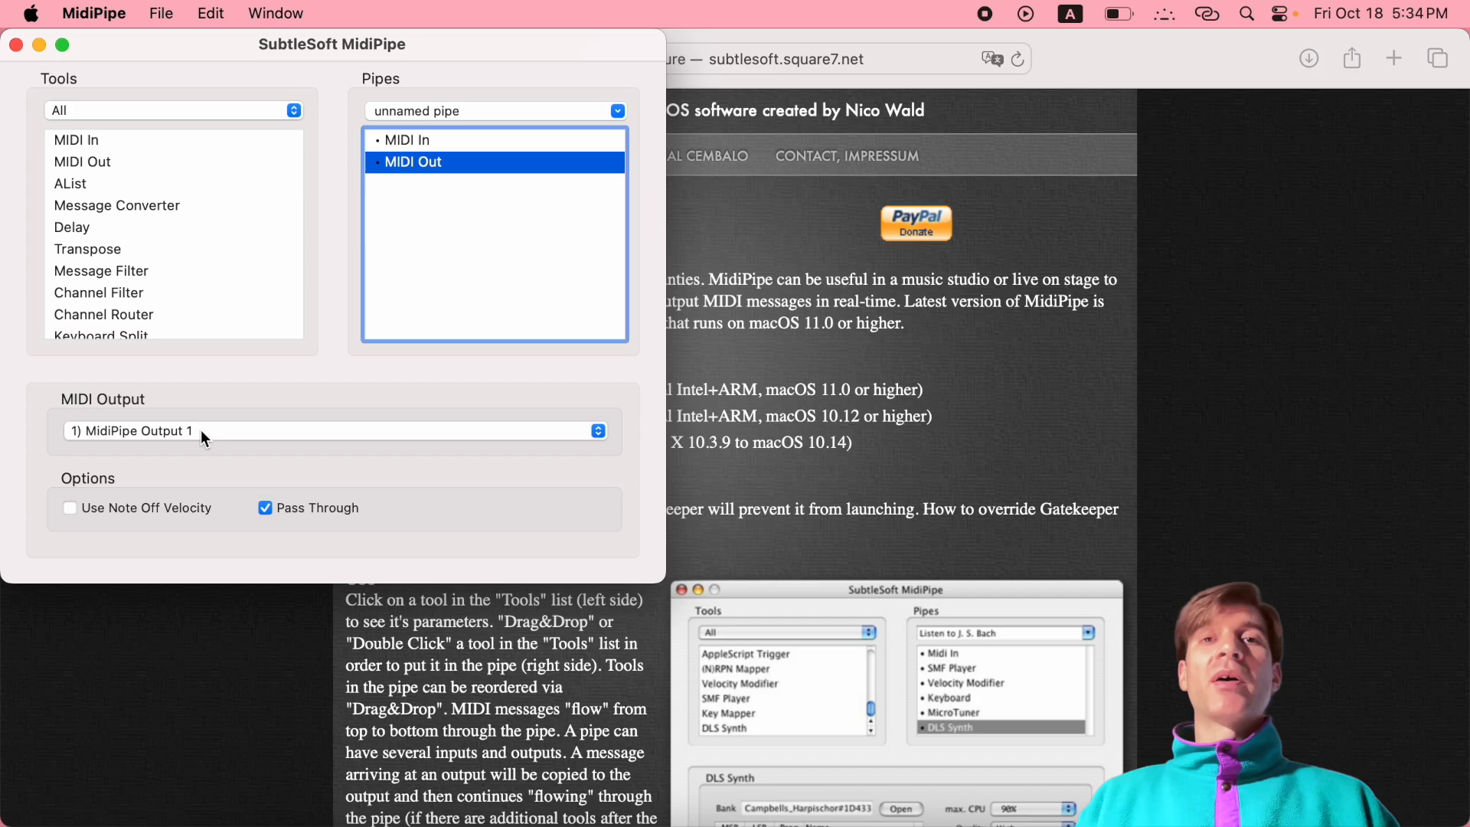
mouse_move(89, 432)
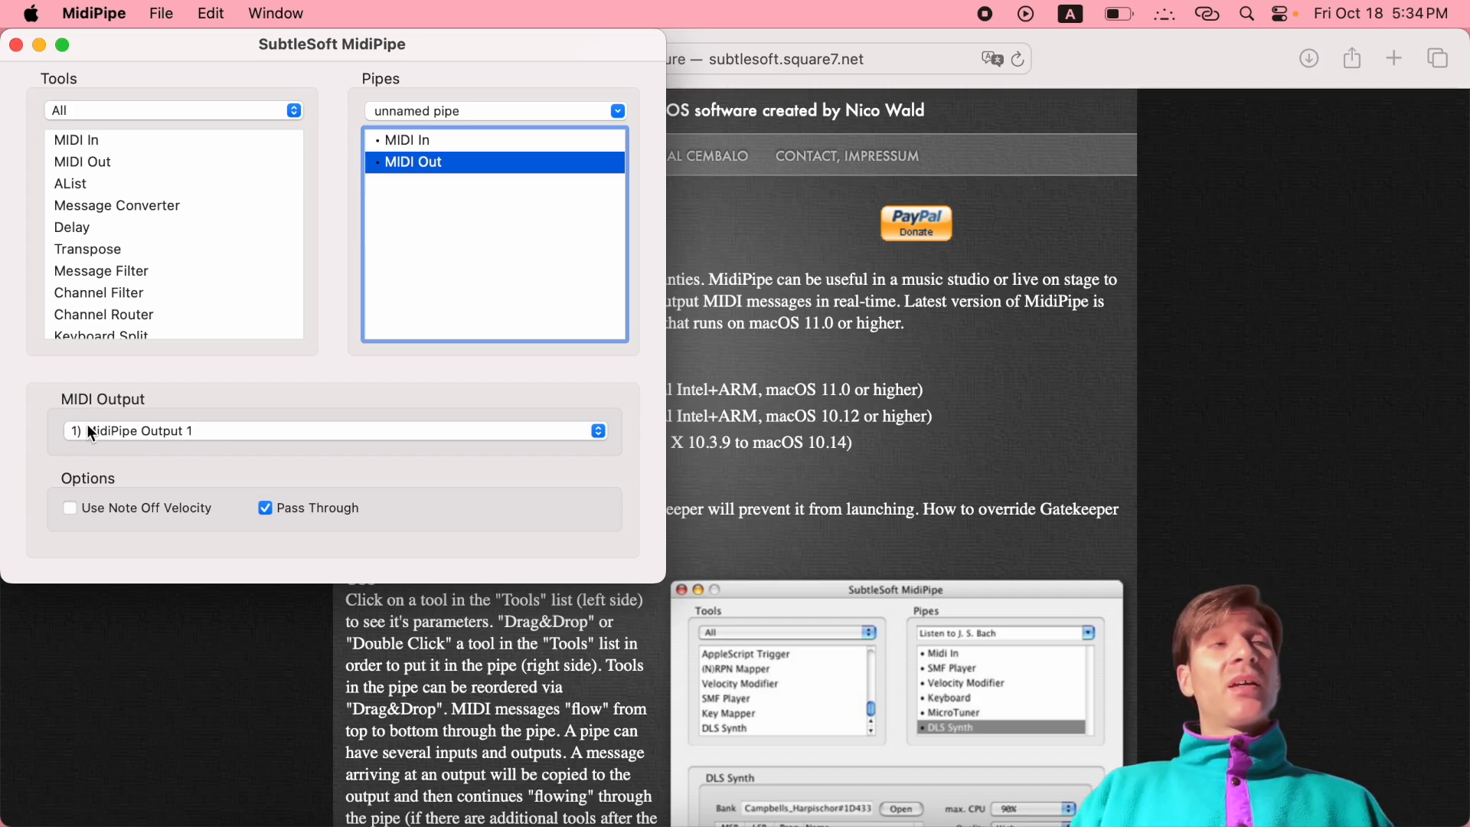
mouse_move(131, 507)
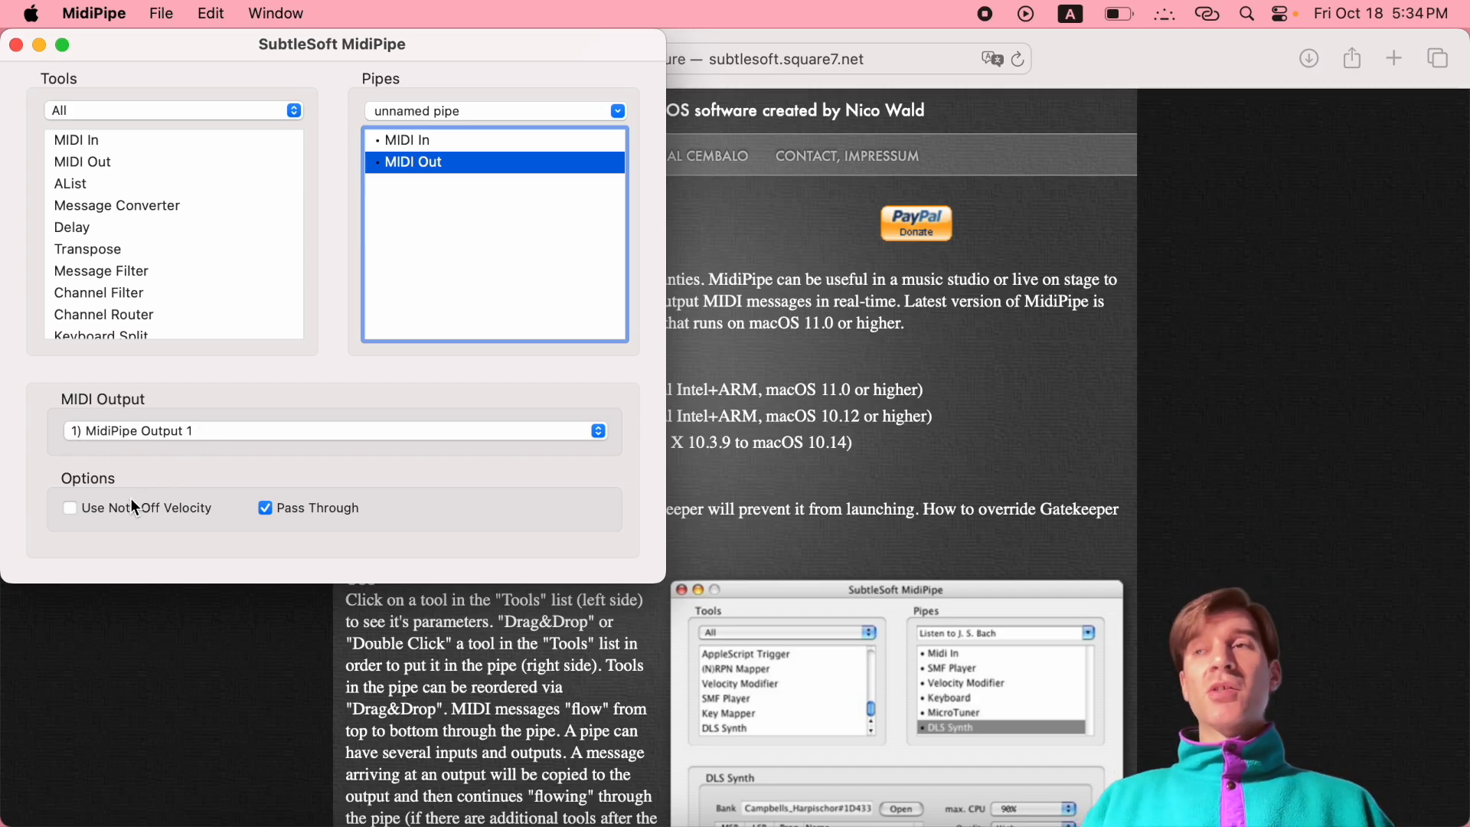
mouse_move(119, 513)
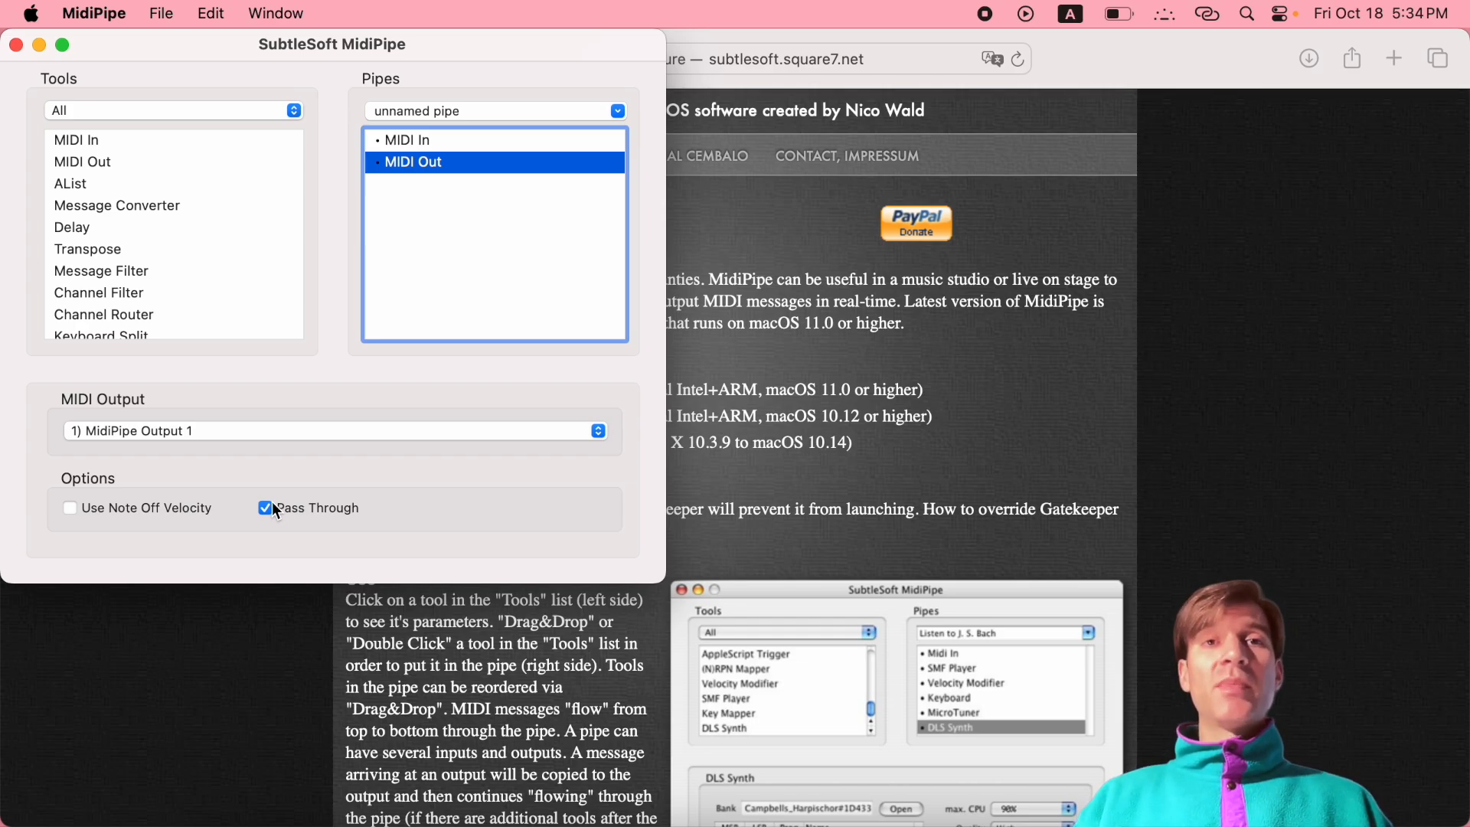
mouse_move(416, 157)
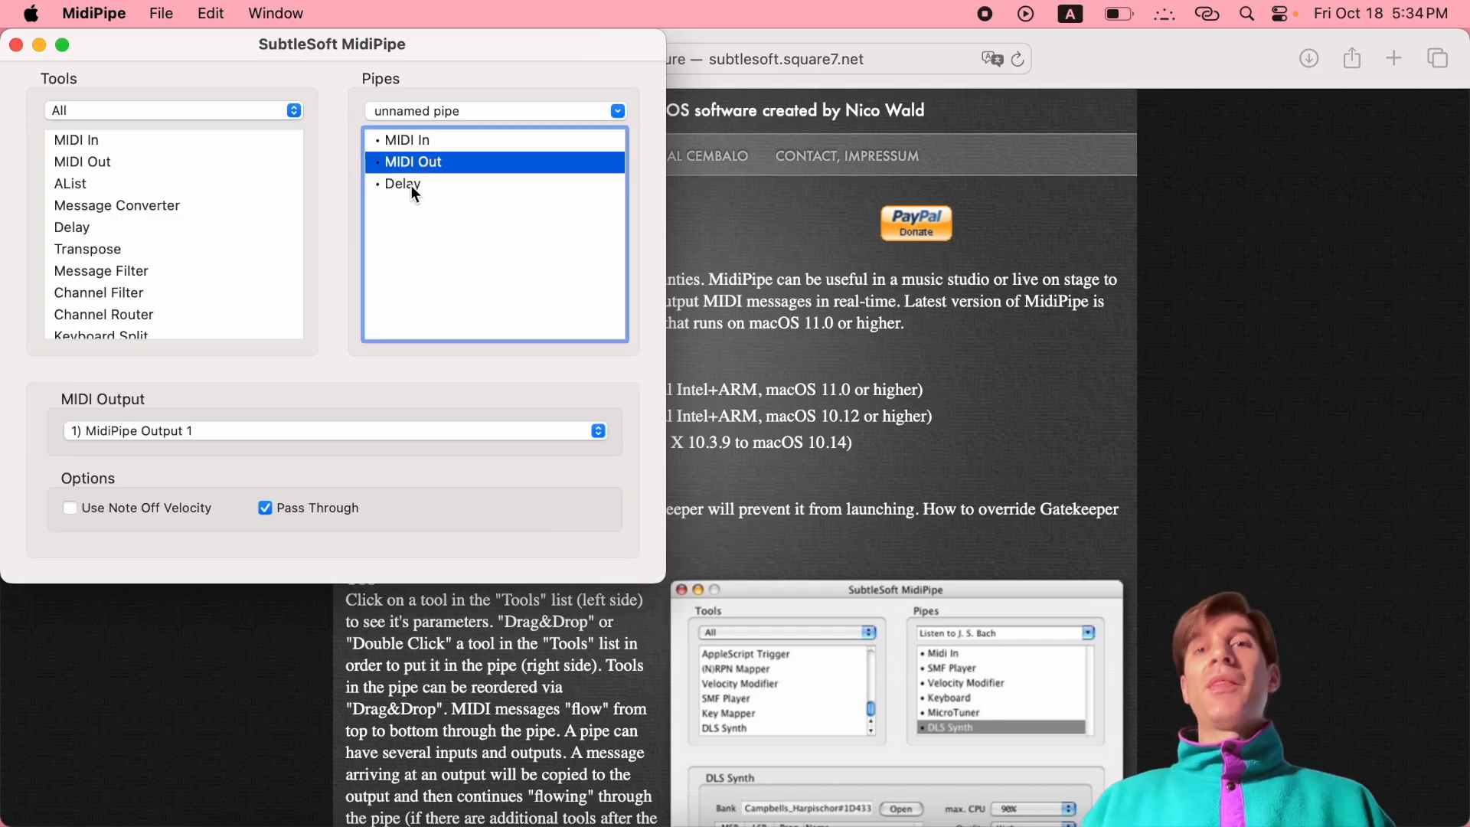
Review the Delay tool, then select MIDI Out and uncheck Pass Through.
left_click(403, 182)
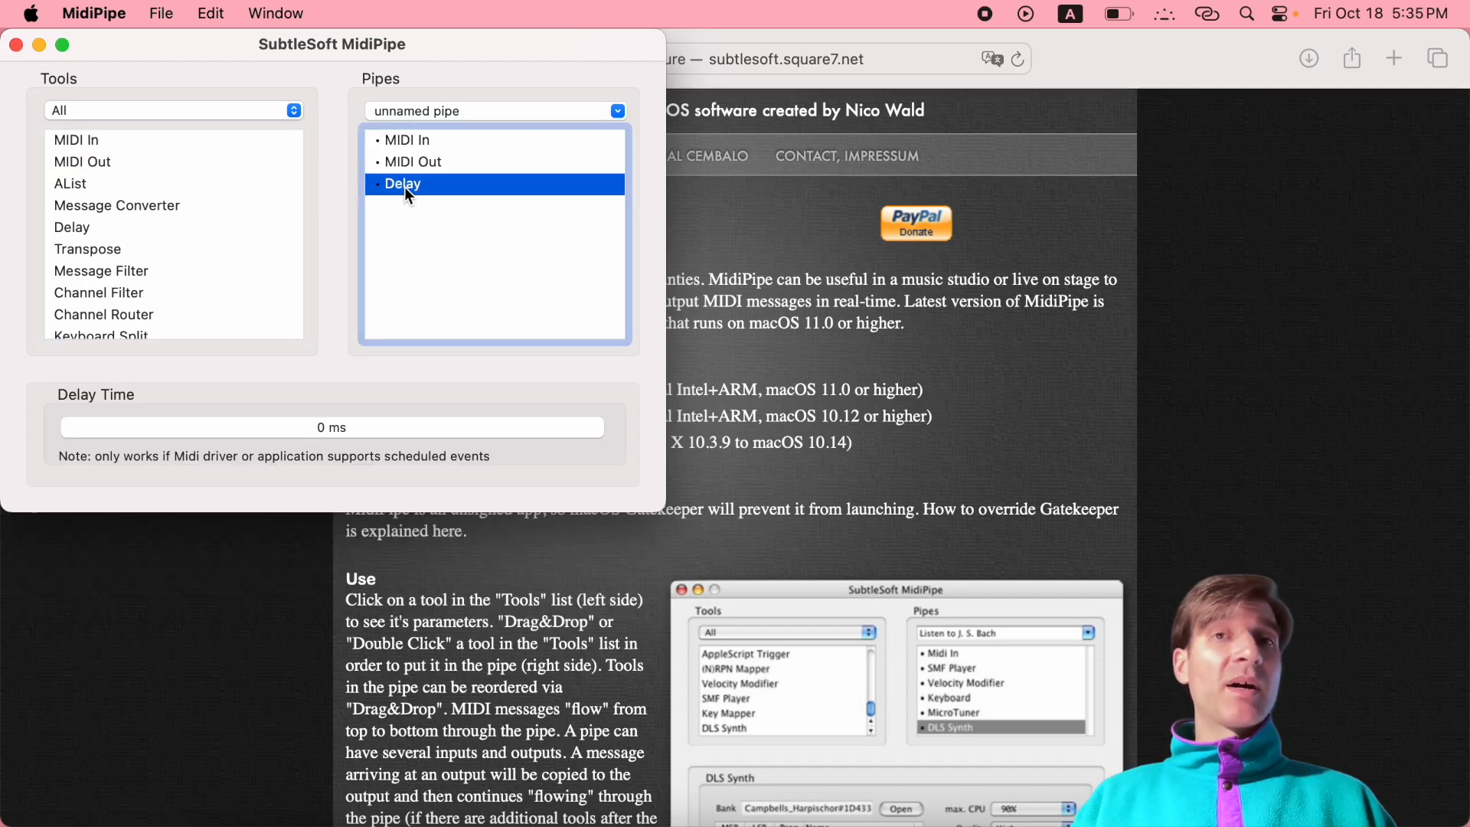
left_click(411, 161)
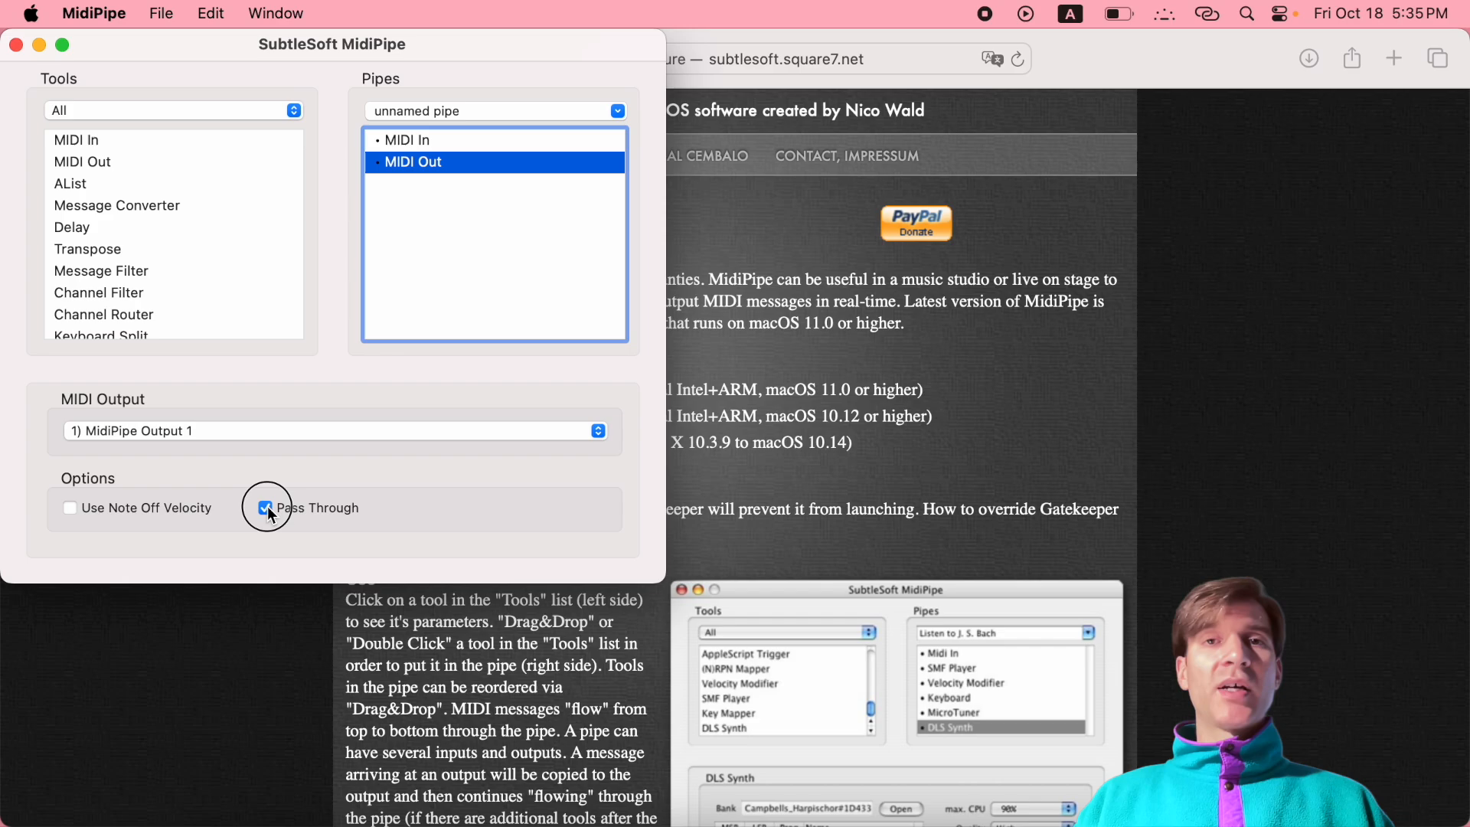
left_click(265, 506)
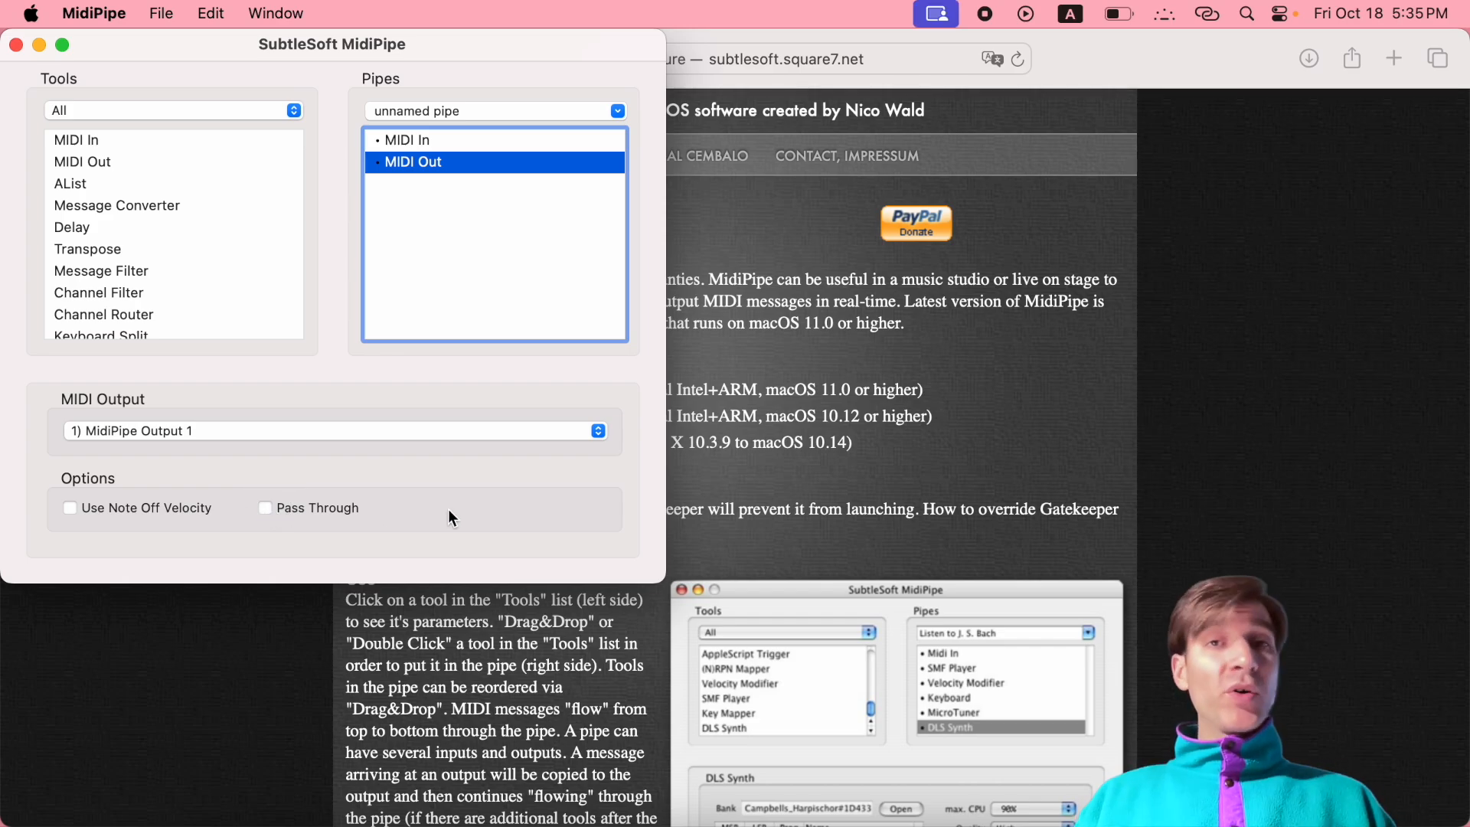
Select MIDI In and keep 1) MidiPipe Input 1 as its MIDI Input.
left_click(407, 139)
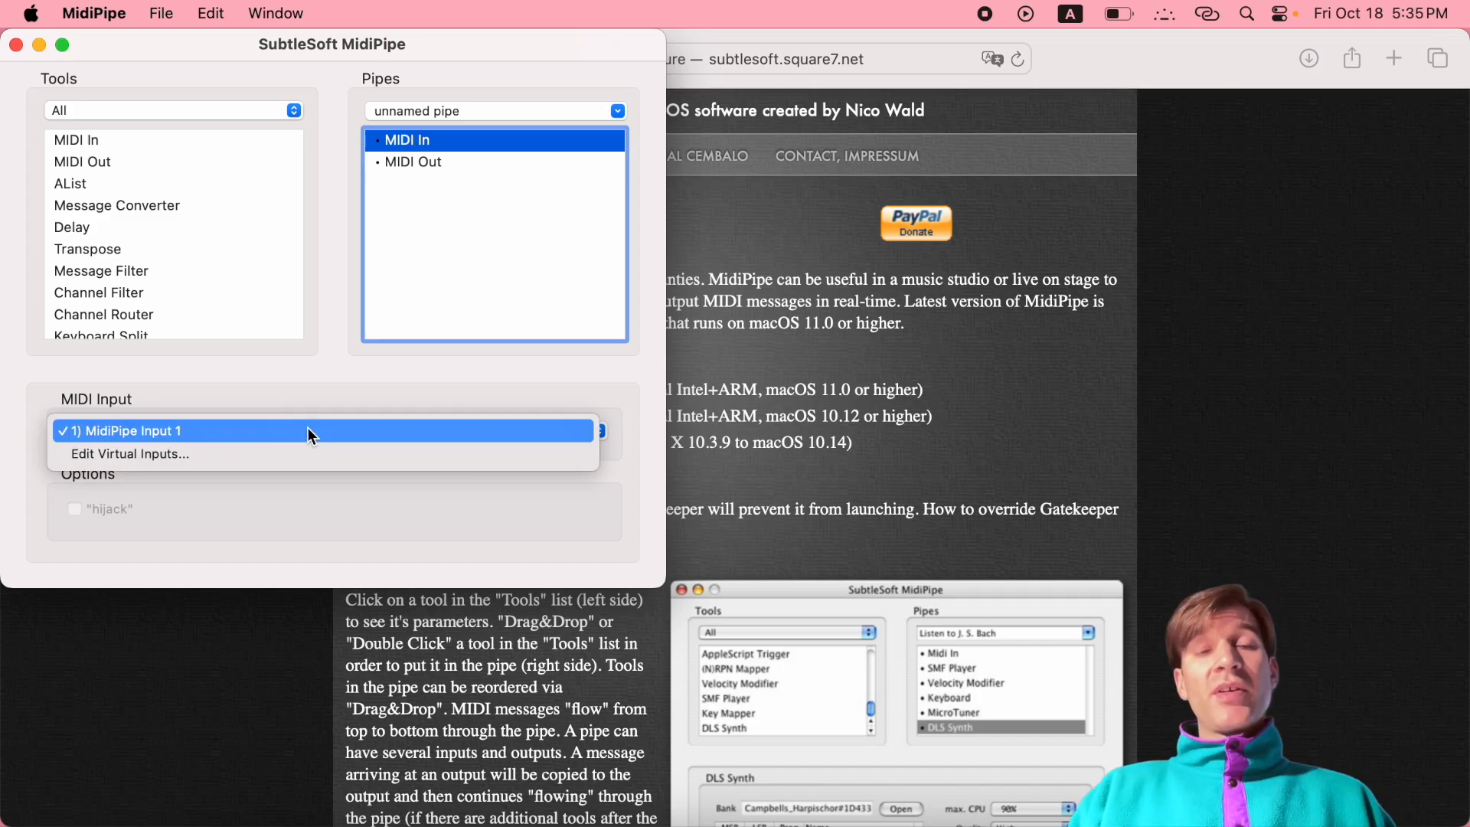
left_click(128, 430)
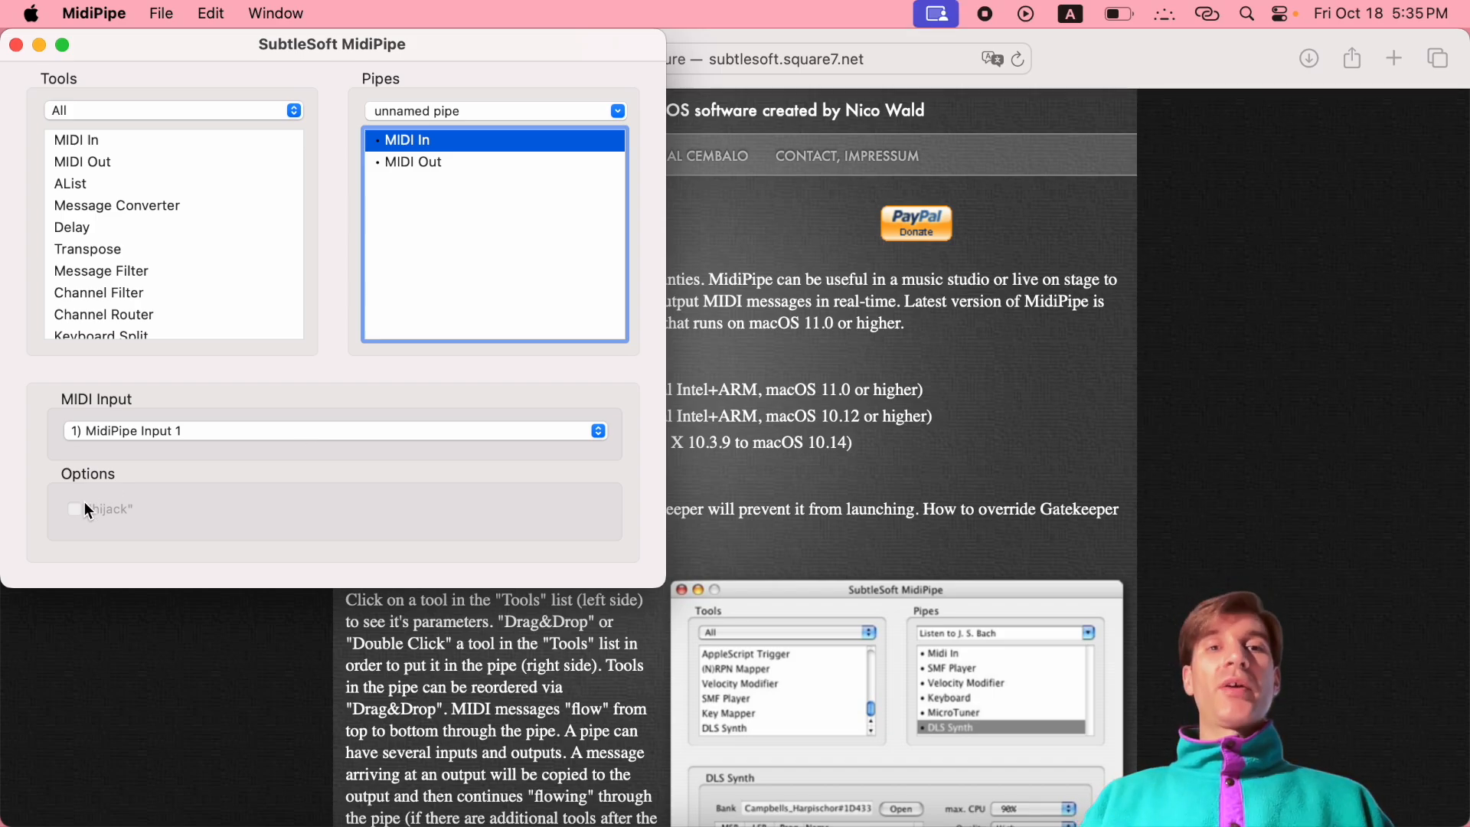
mouse_move(127, 519)
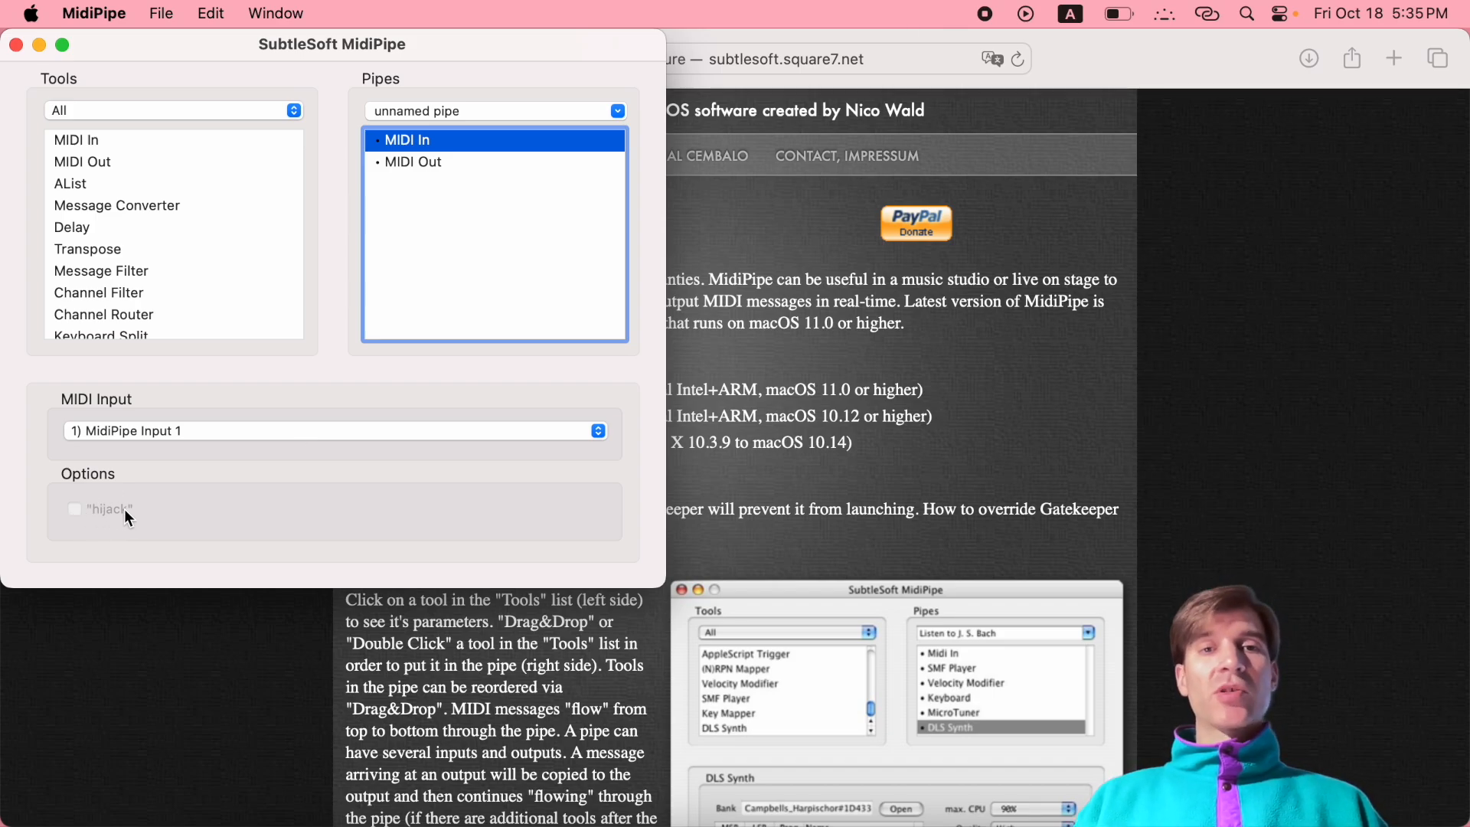
mouse_move(158, 519)
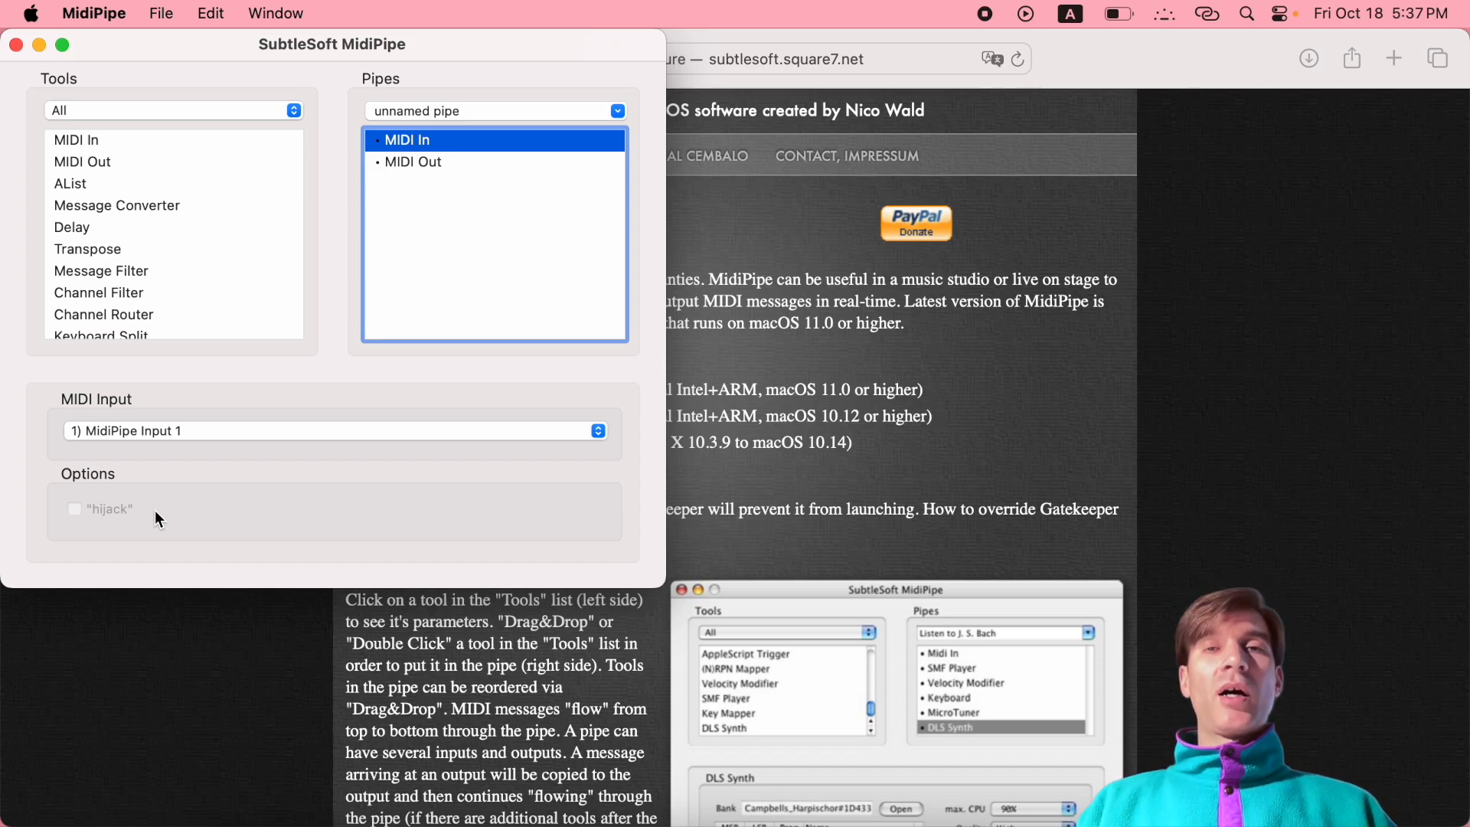
mouse_move(389, 184)
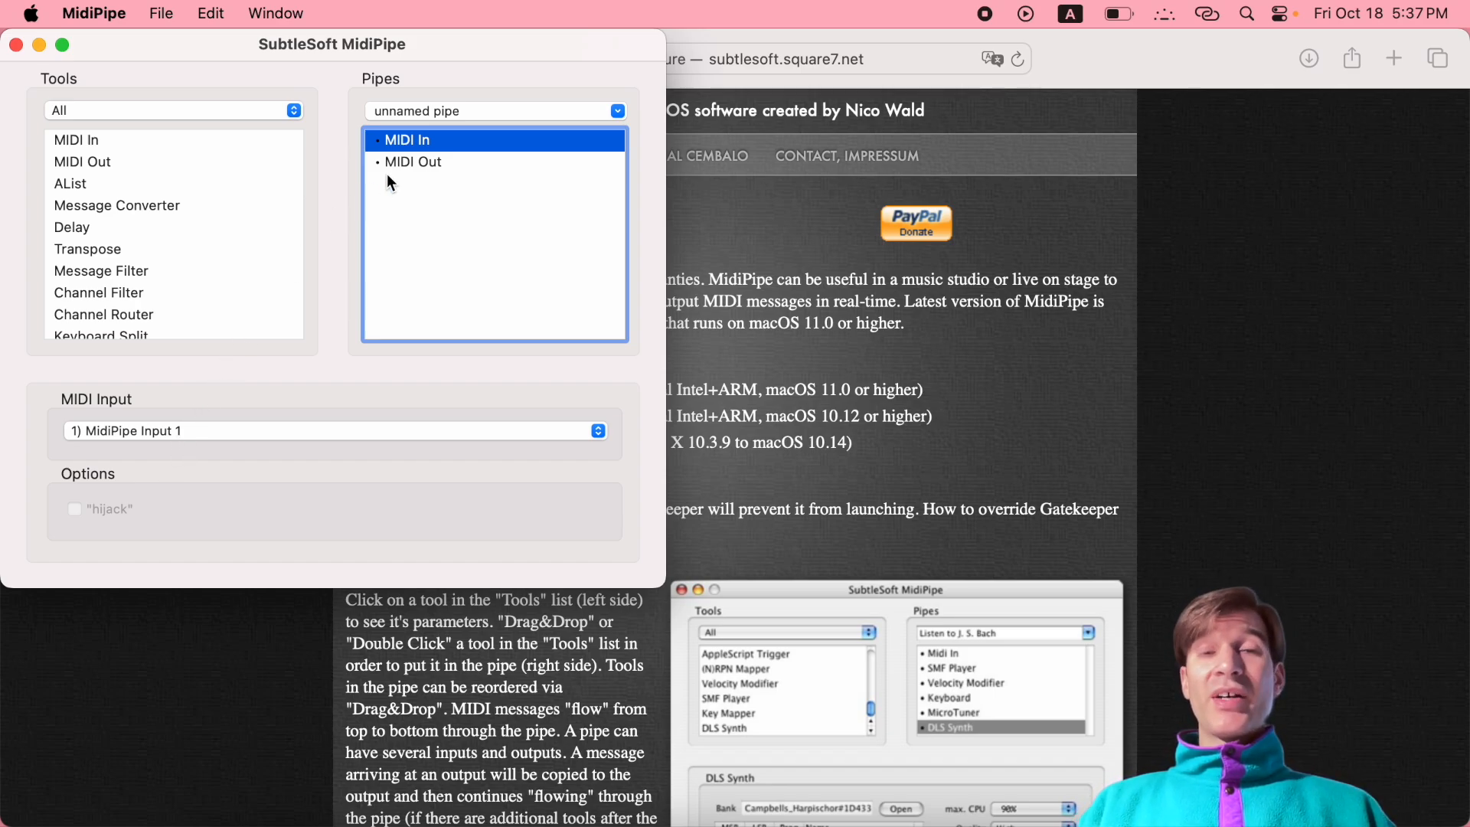
Add Message Converter and Transpose so the pipe runs MIDI In, Message Converter, Transpose, MIDI Out.
left_click(414, 161)
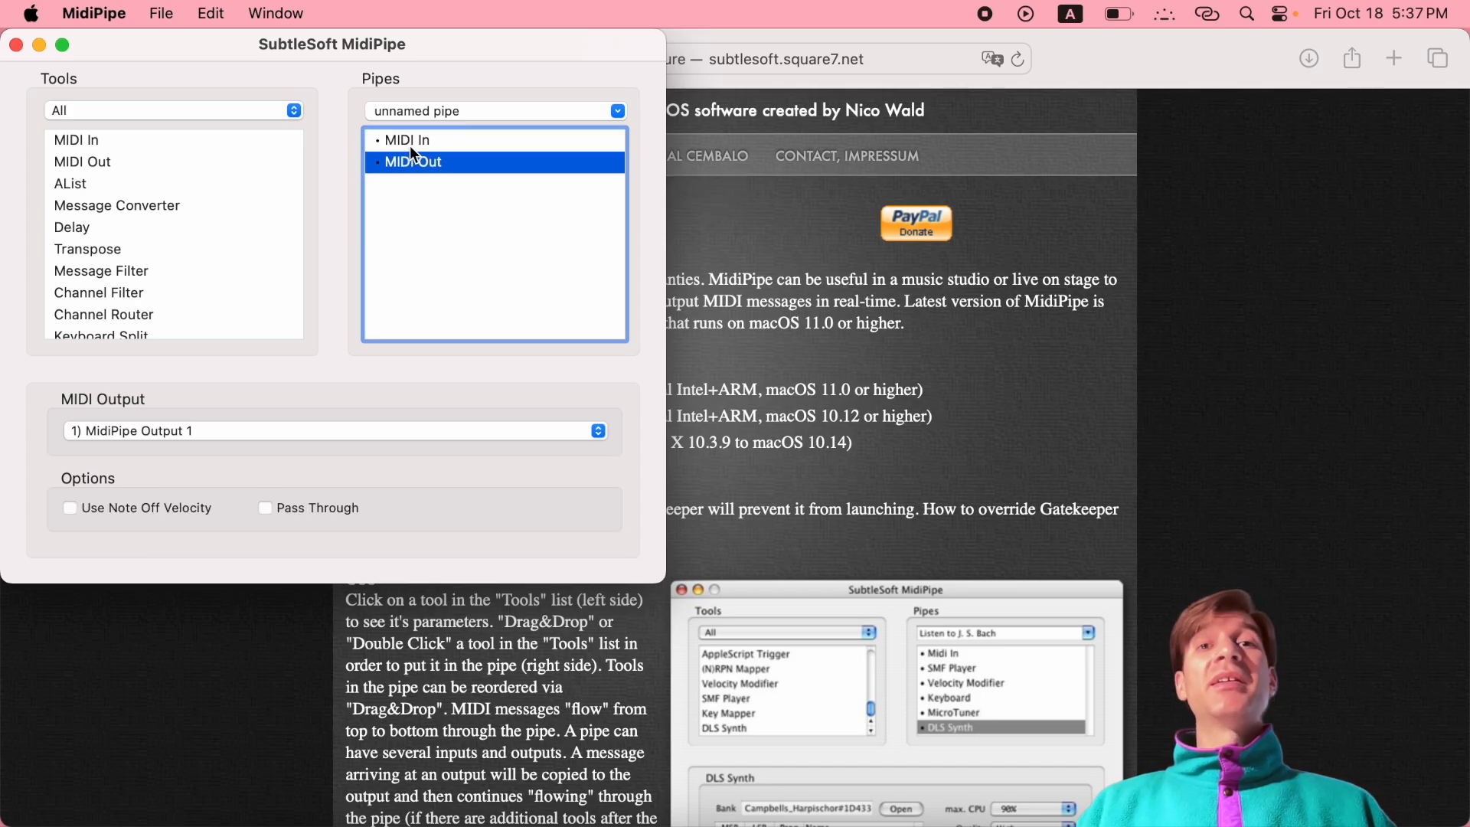
left_click(75, 139)
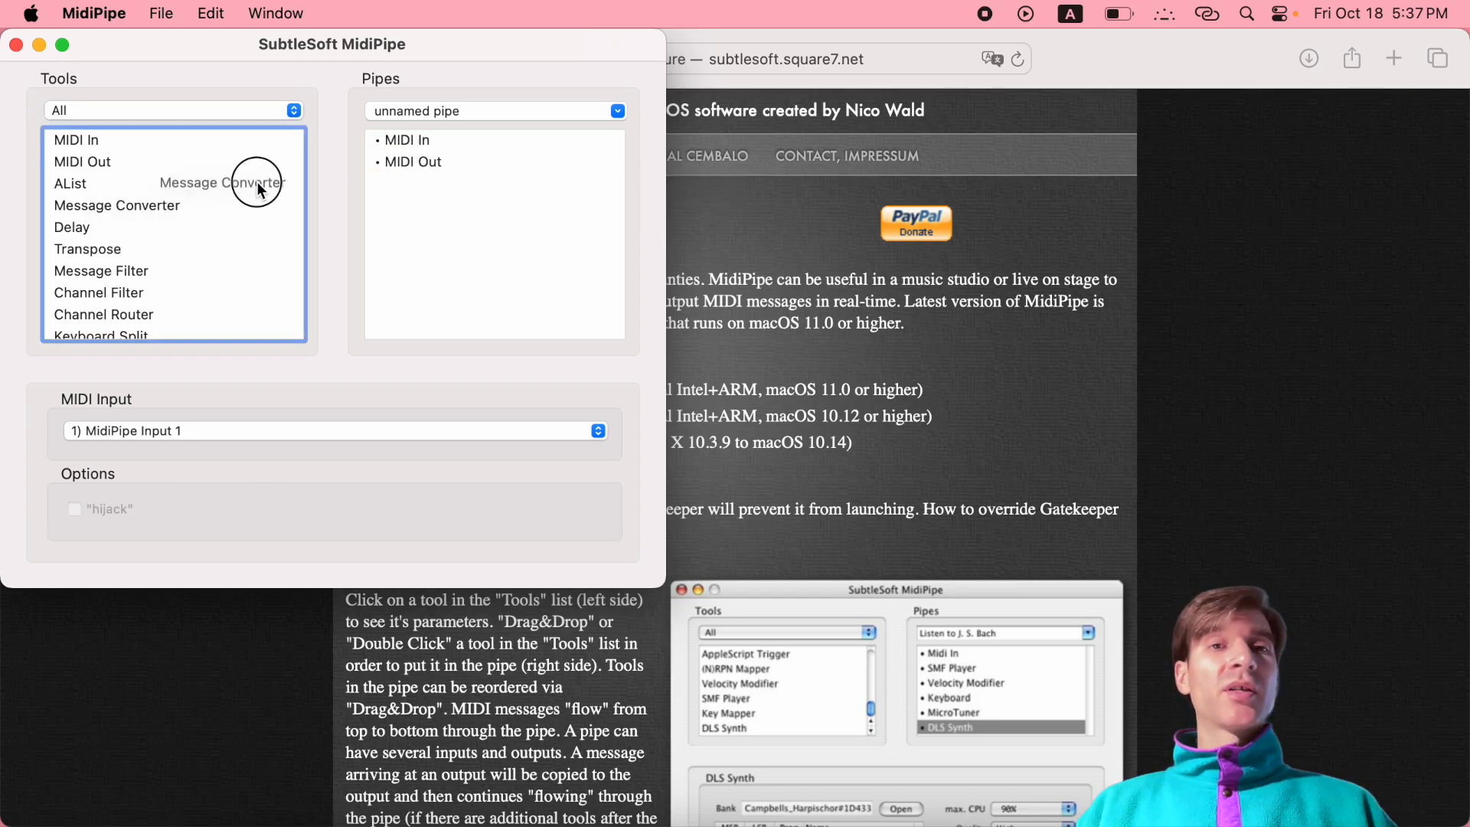
double_click(117, 203)
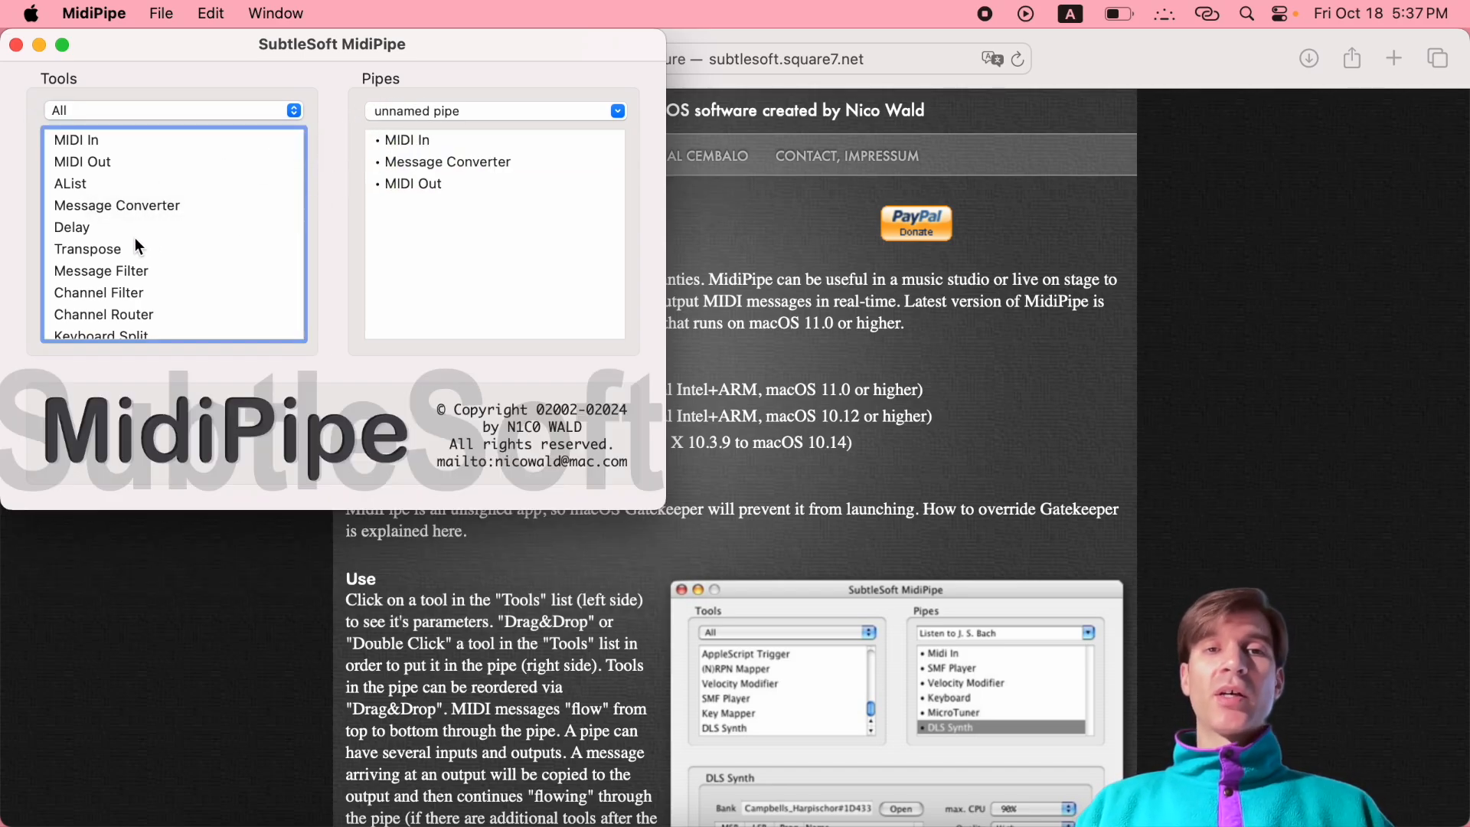
left_click_drag(89, 248, 410, 173)
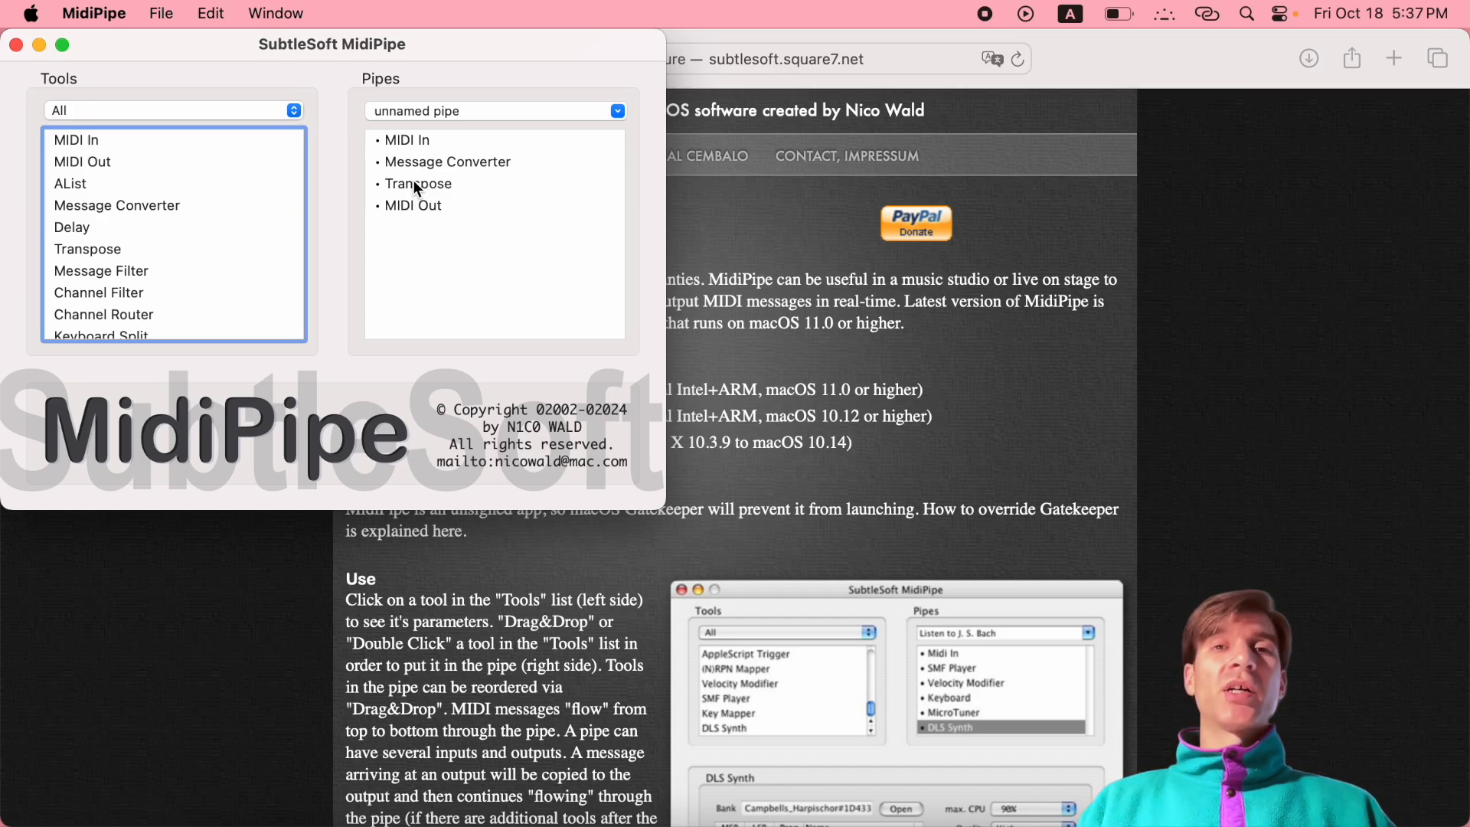
left_click(418, 182)
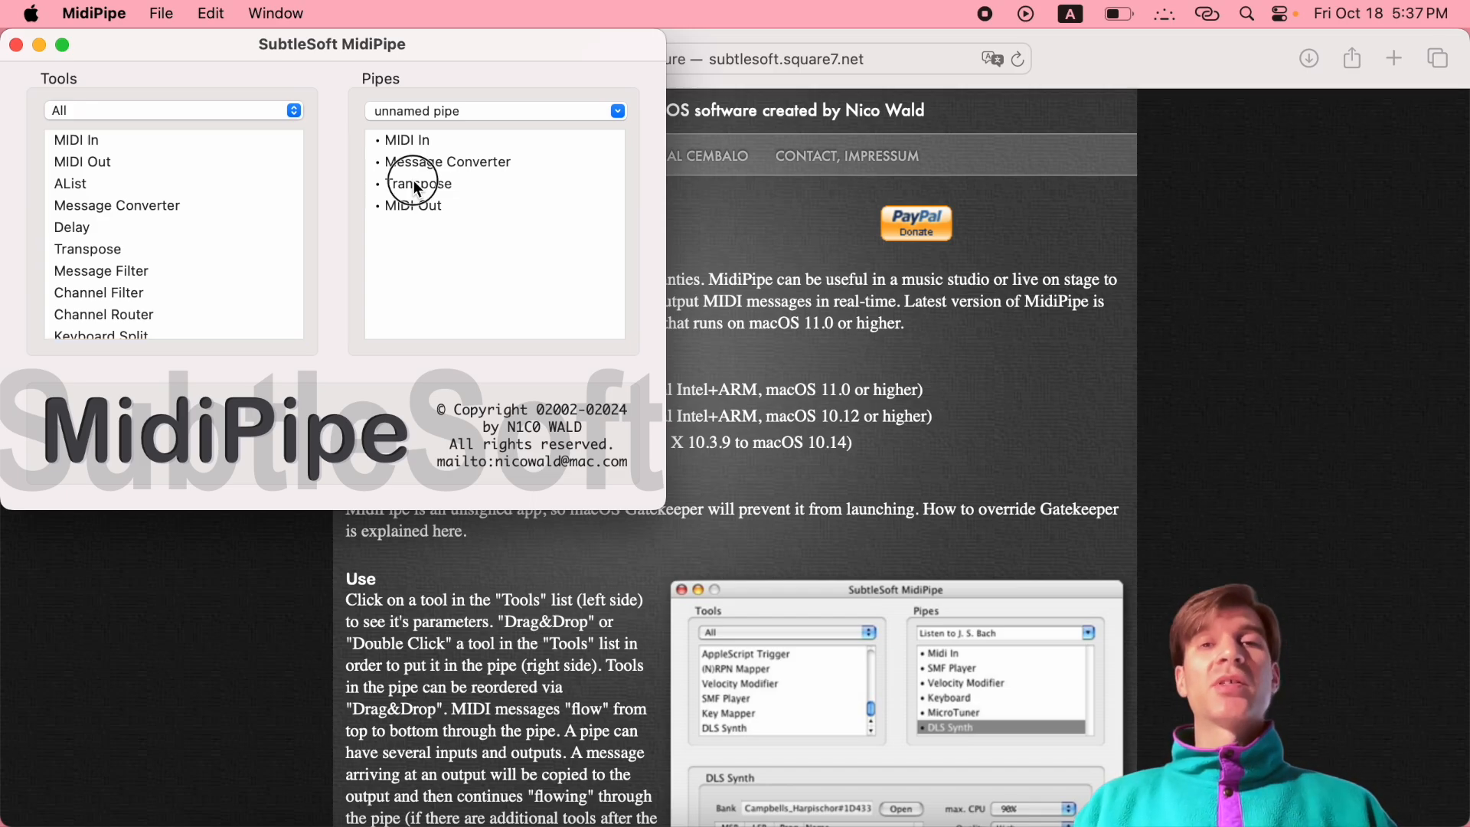